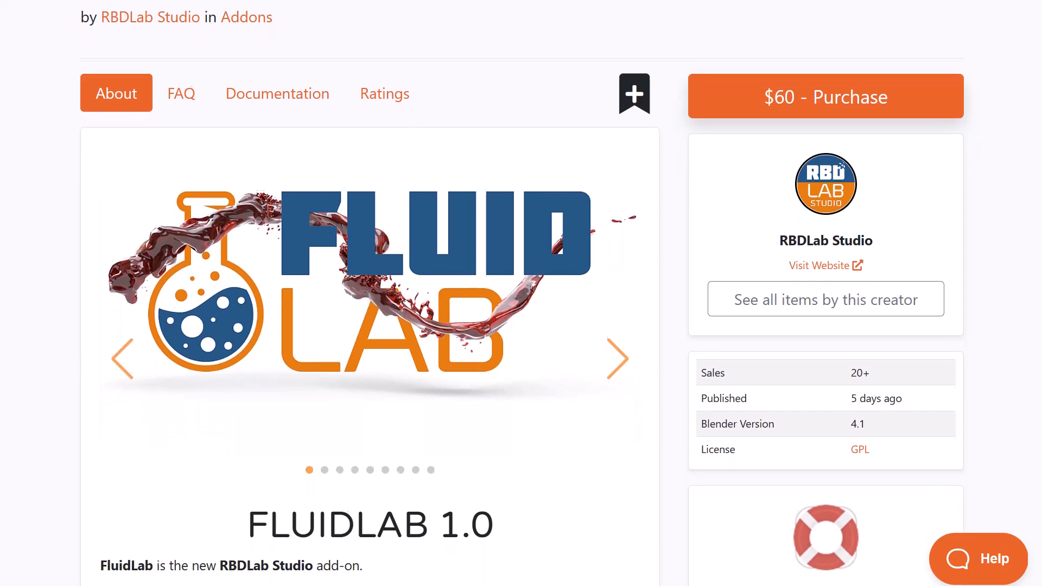
Scroll the FluidLab 1.0 page past the About text to the water, honey and blood examples.
scroll("down", 3)
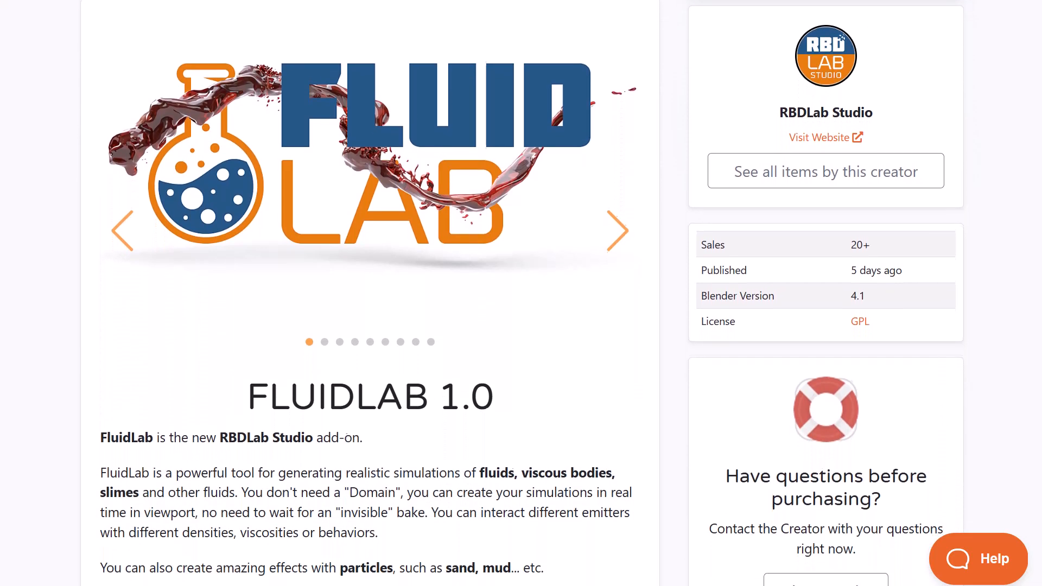
scroll("down", 3)
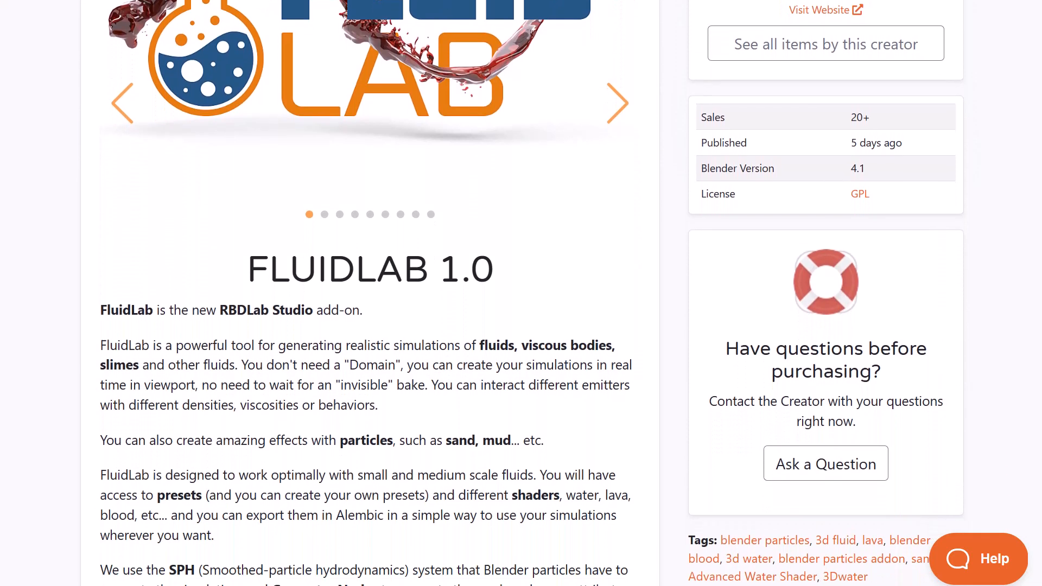
scroll("down", 3)
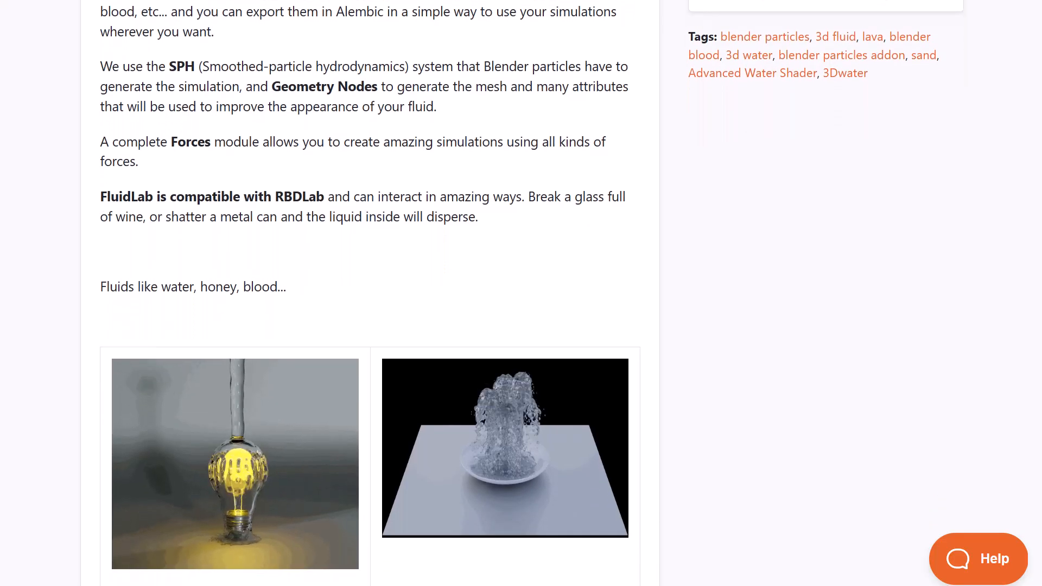
Scroll through FluidLab's sand, slime and other example GIFs to 'Interactions with RBDLab!'.
scroll("down", 3)
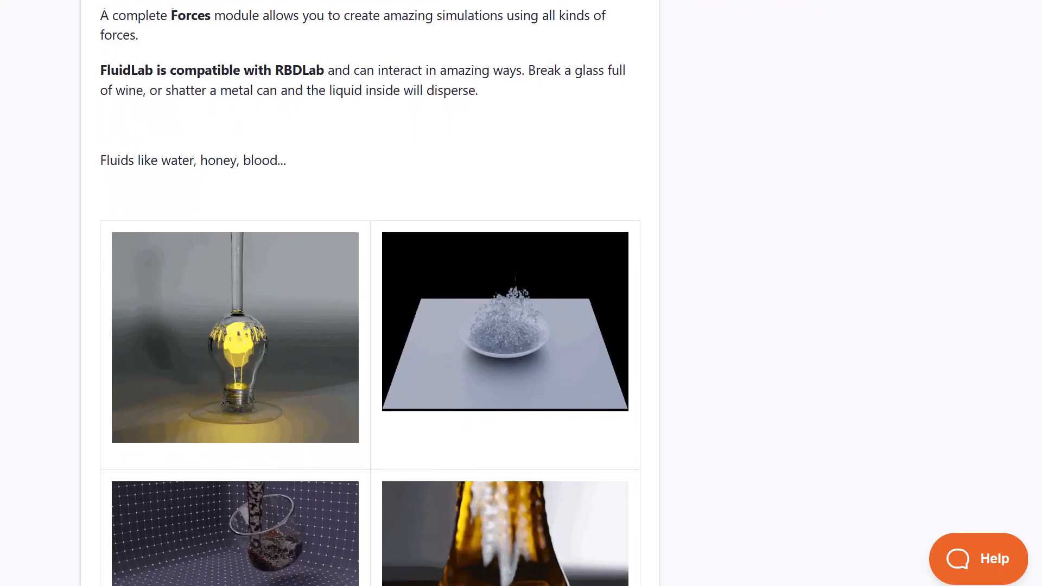
scroll("down", 3)
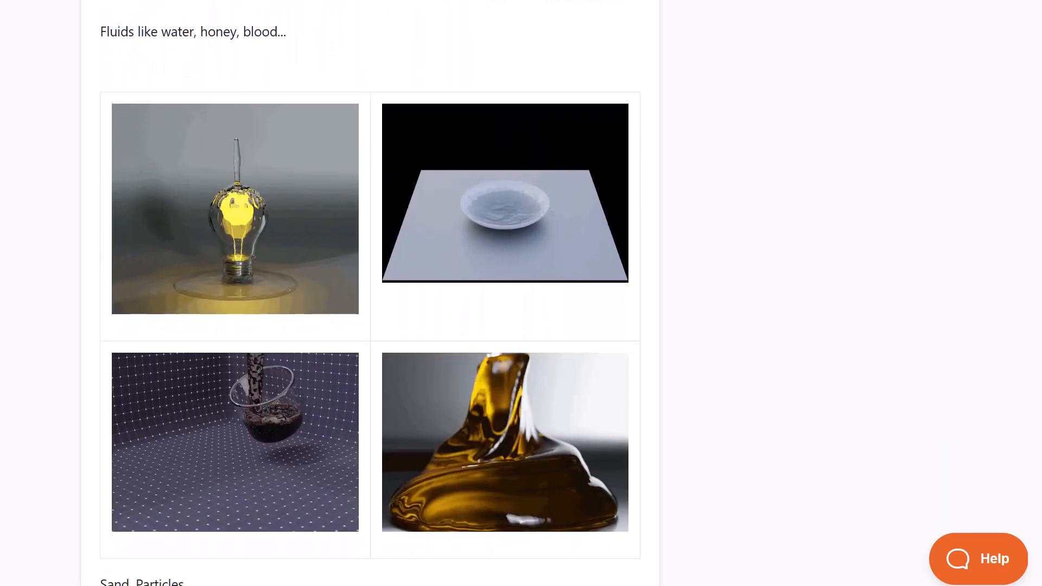
scroll("down", 3)
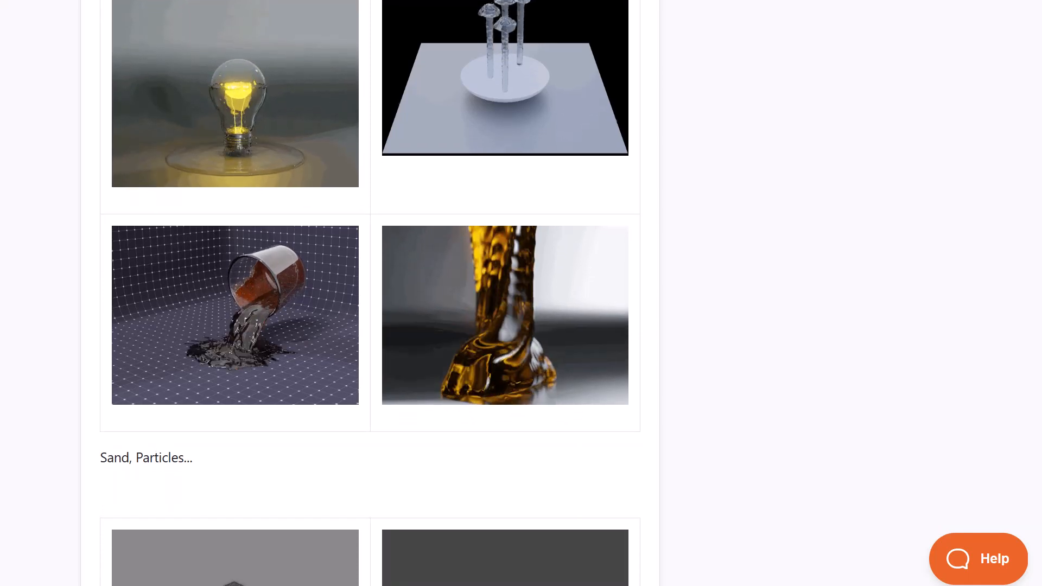
scroll("down", 3)
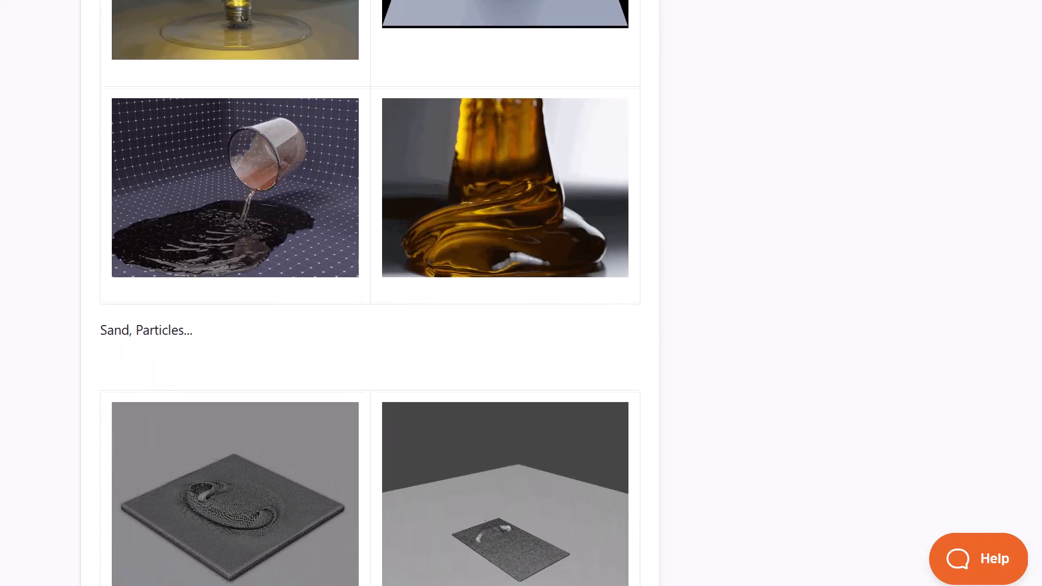
scroll("down", 3)
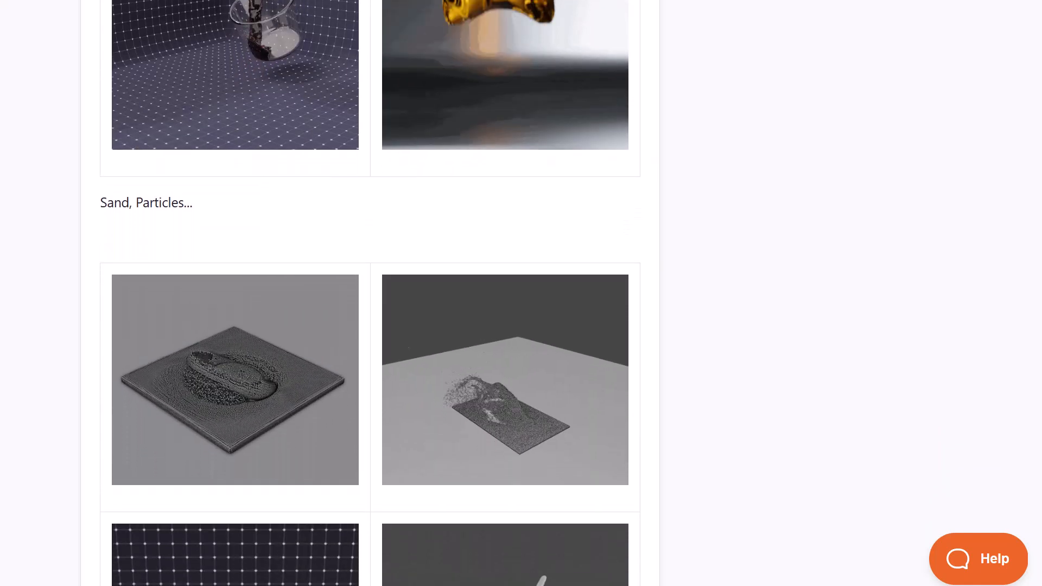
scroll("down", 3)
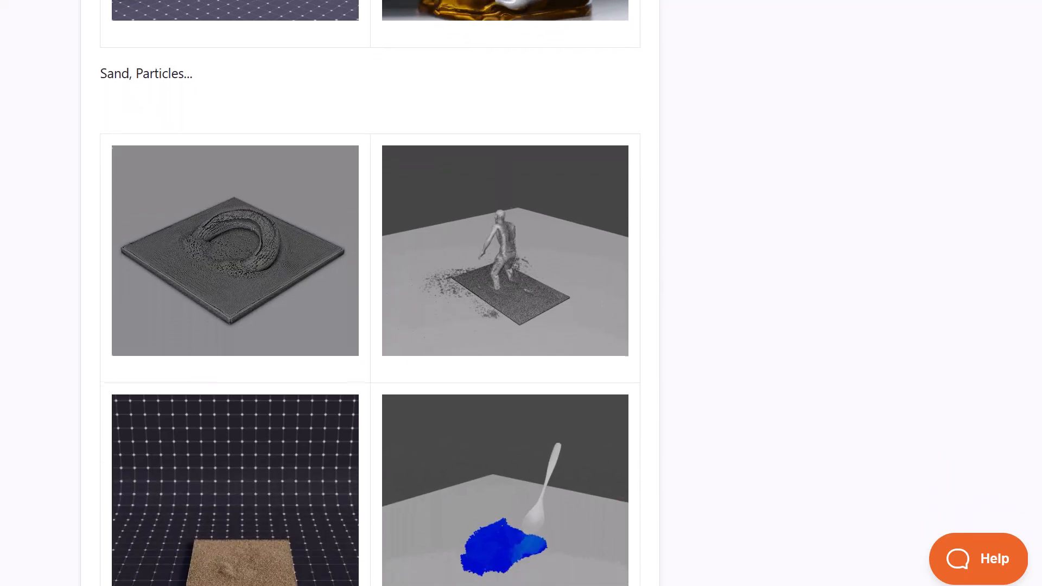
scroll("down", 3)
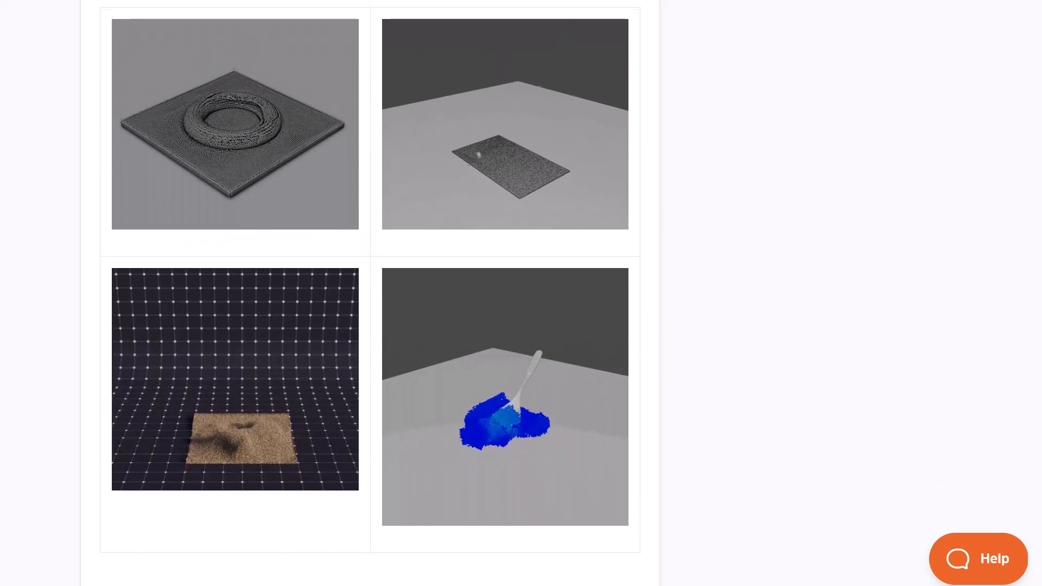
scroll("down", 3)
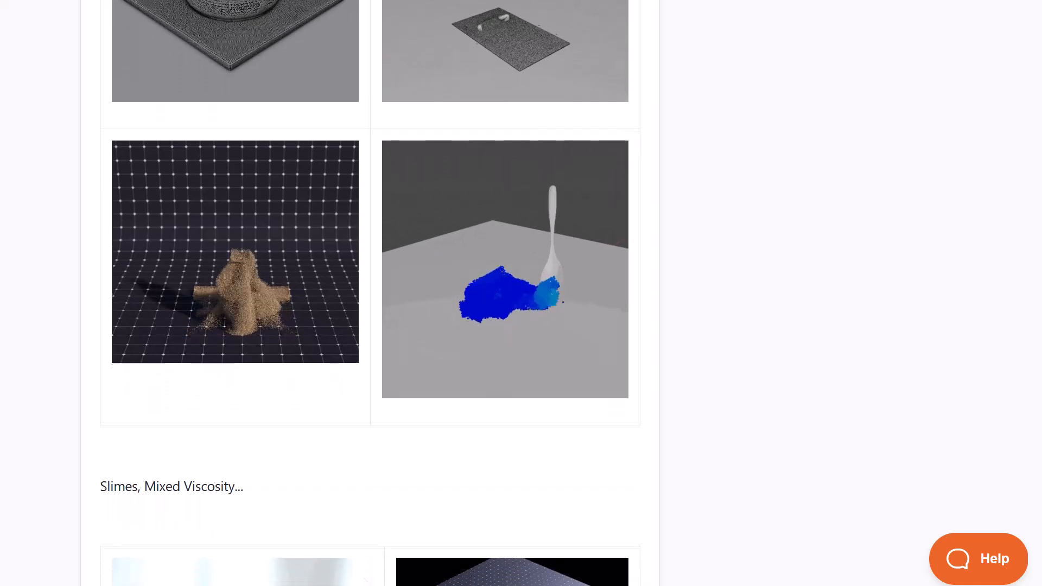
scroll("down", 3)
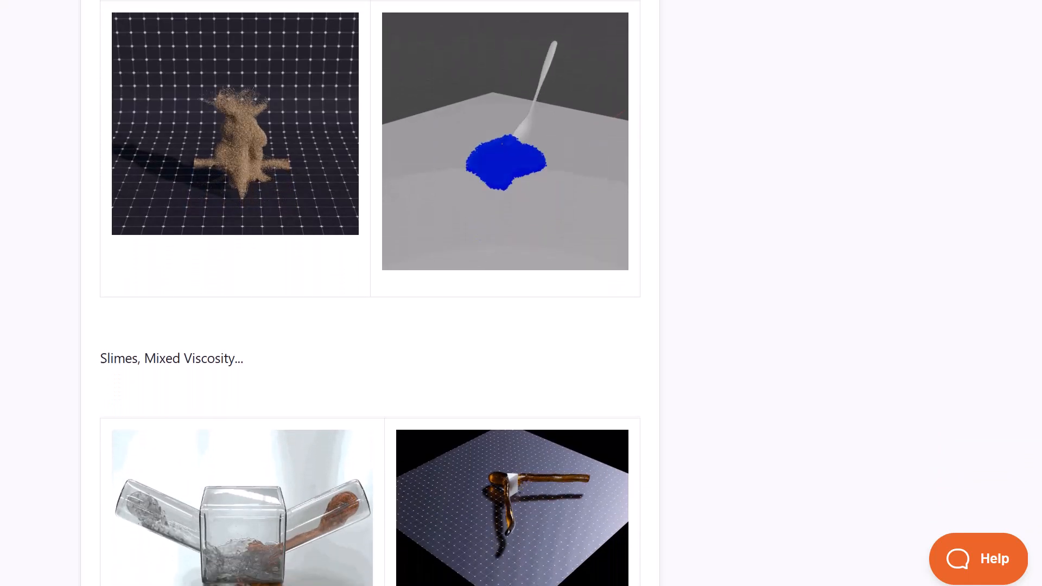
scroll("down", 3)
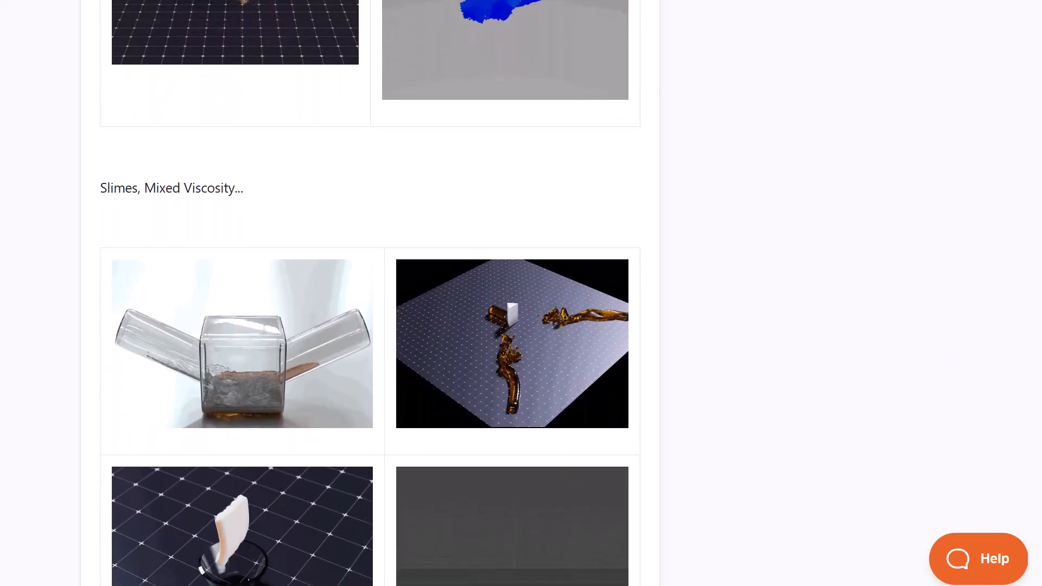
scroll("down", 3)
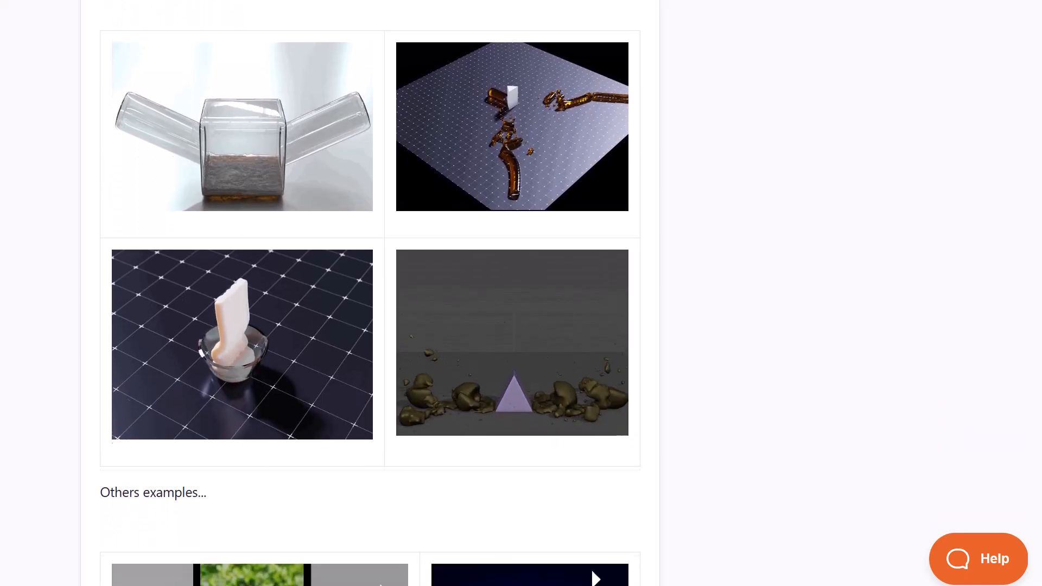
scroll("down", 3)
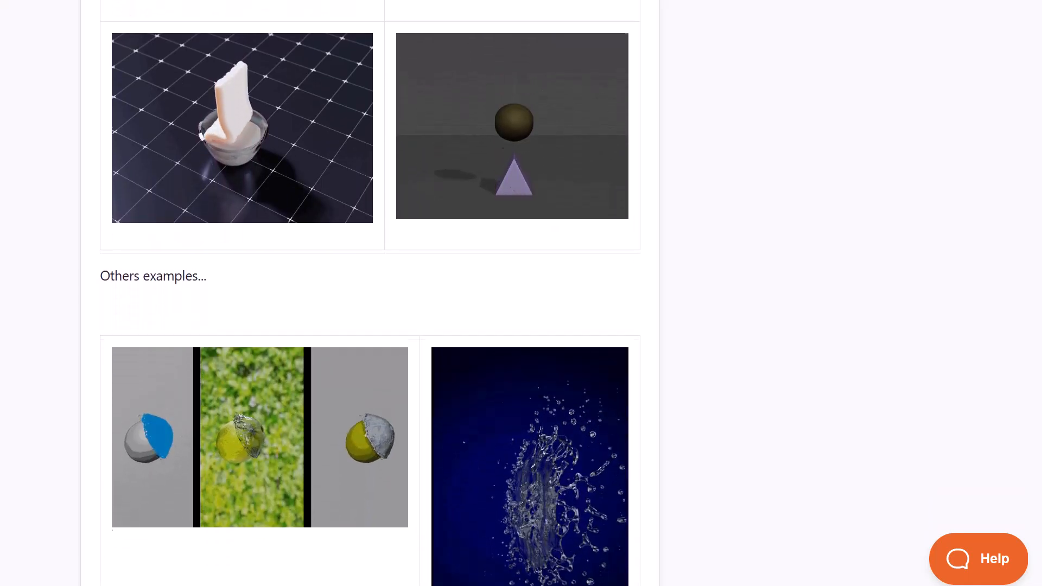
scroll("down", 3)
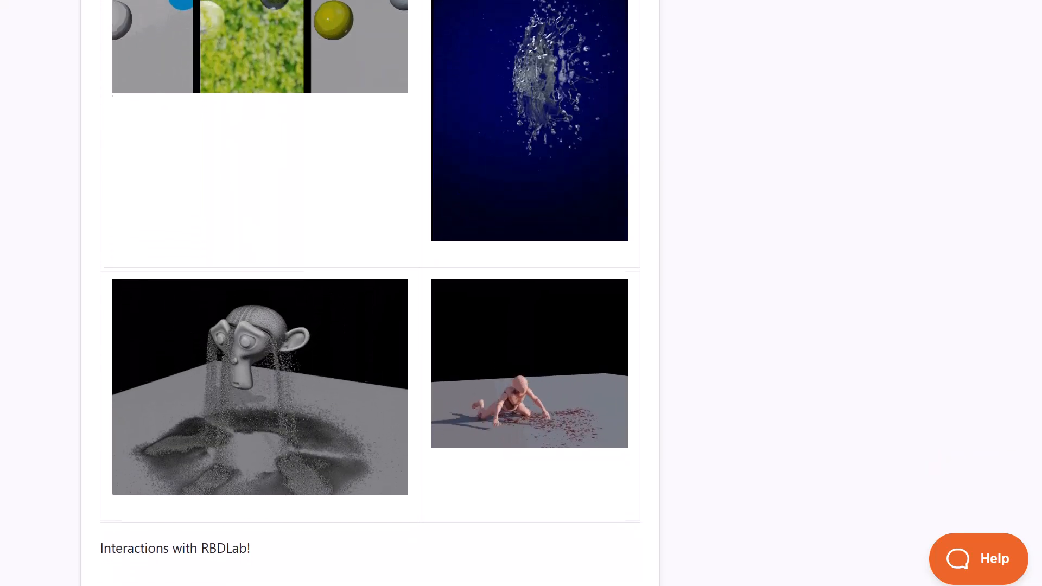
Scroll the RBDLab page through Fractures and MetalSoft Module to 'Making Cloth with Rigidbodies'.
scroll("up", 3)
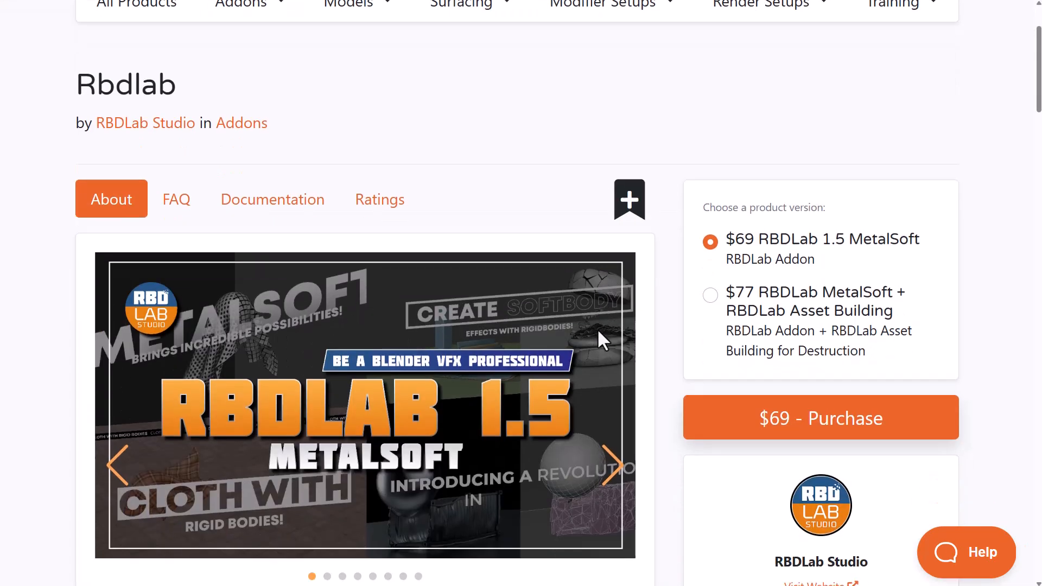
scroll("down", 3)
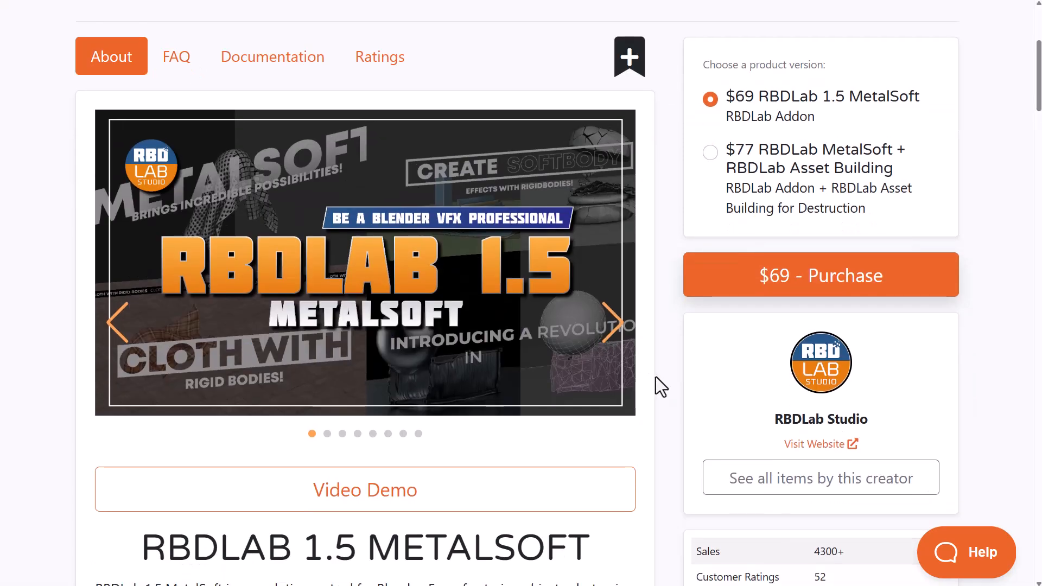
mouse_move(668, 349)
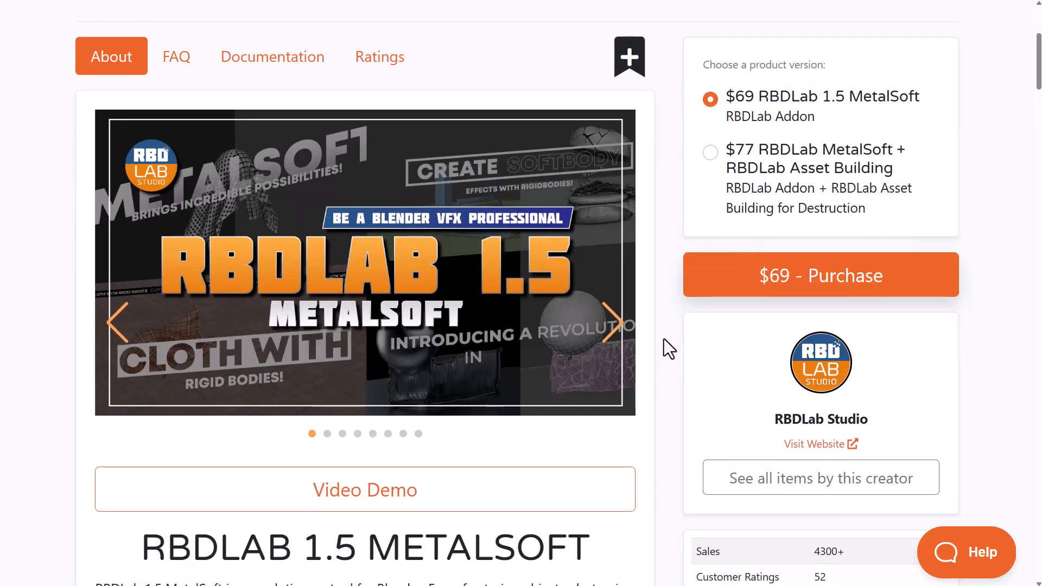
scroll("down", 3)
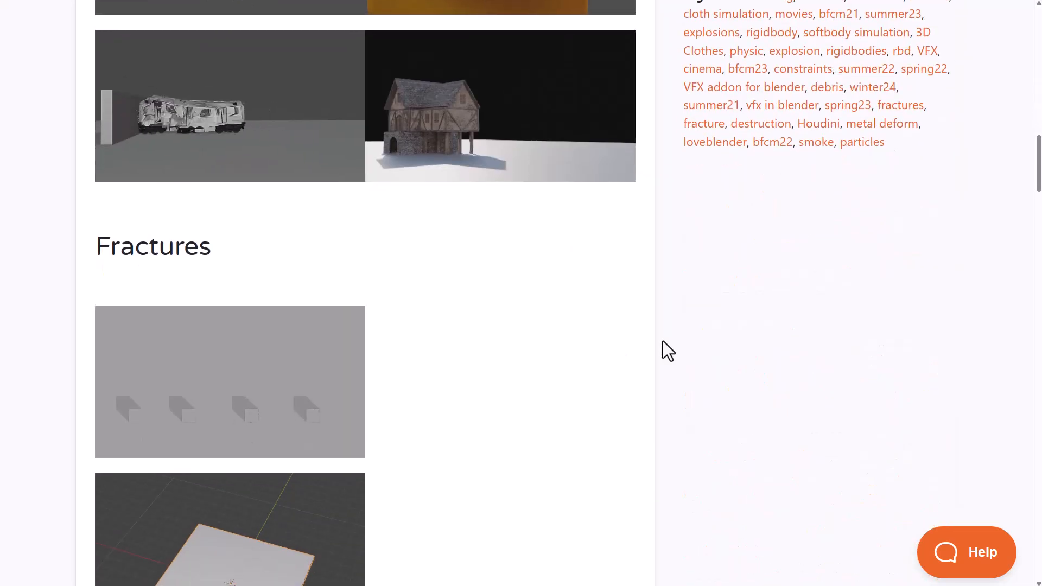
scroll("down", 3)
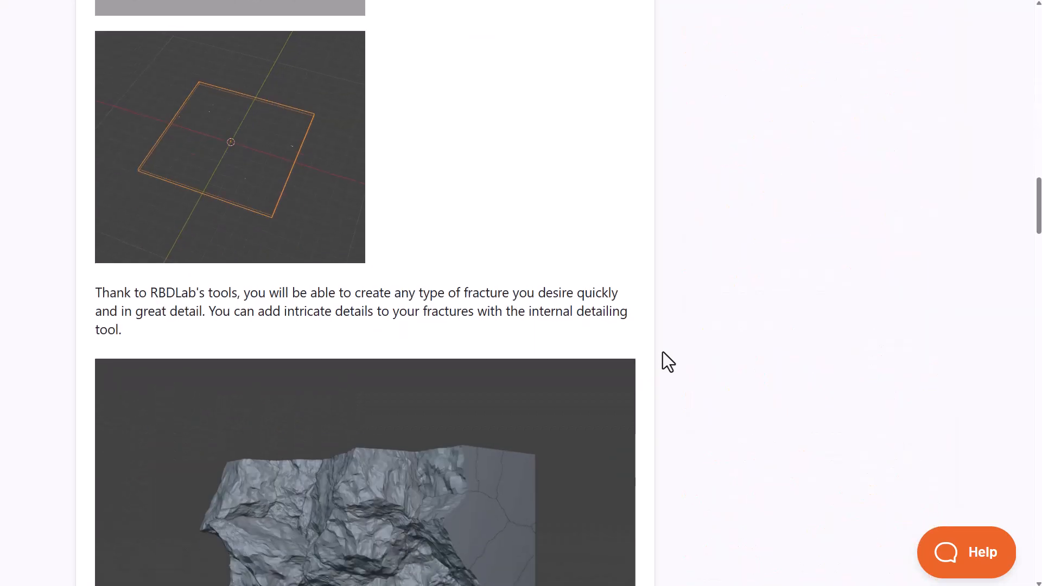
scroll("down", 3)
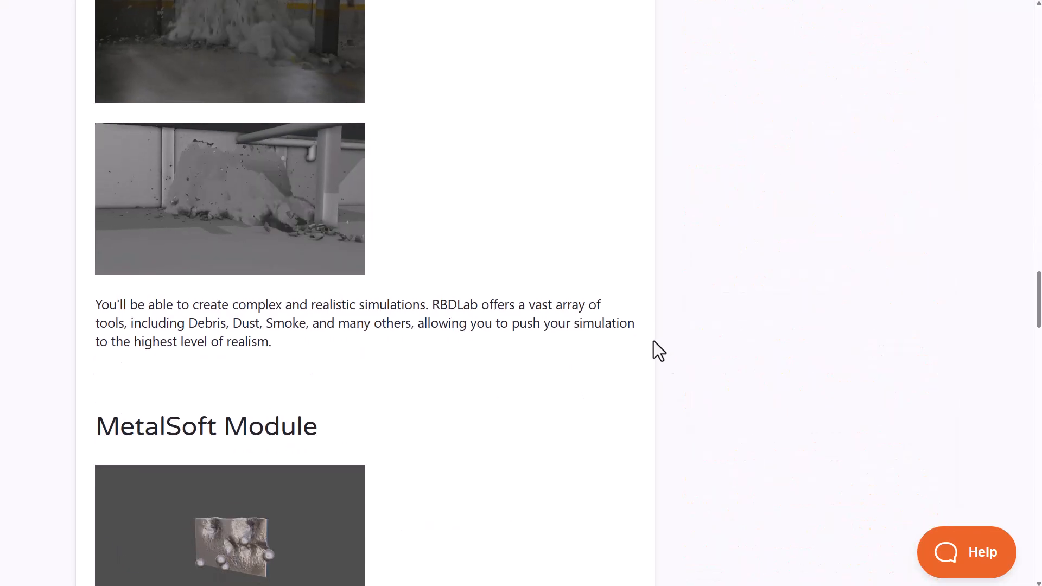
scroll("down", 3)
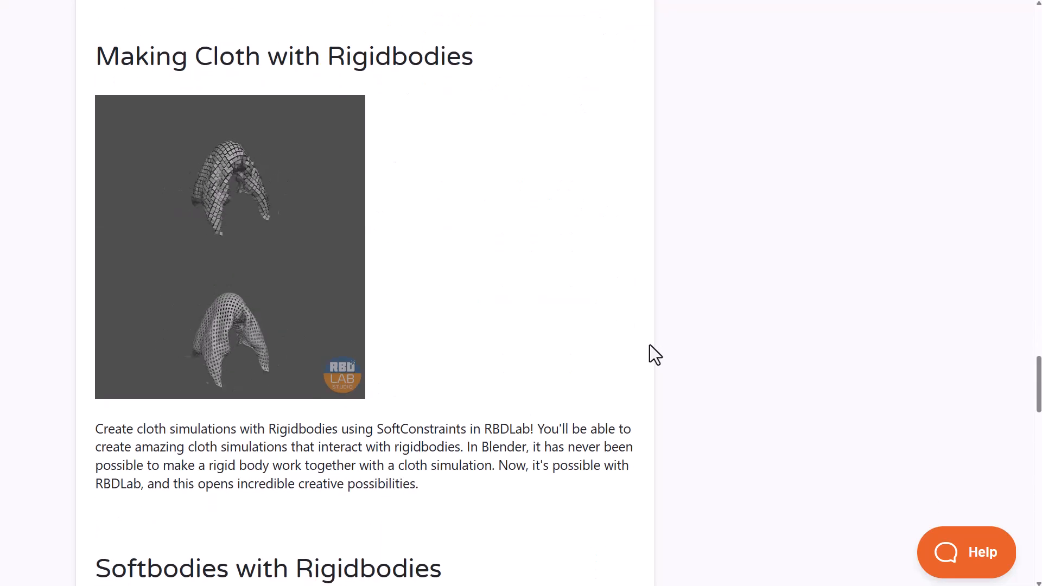
scroll("down", 3)
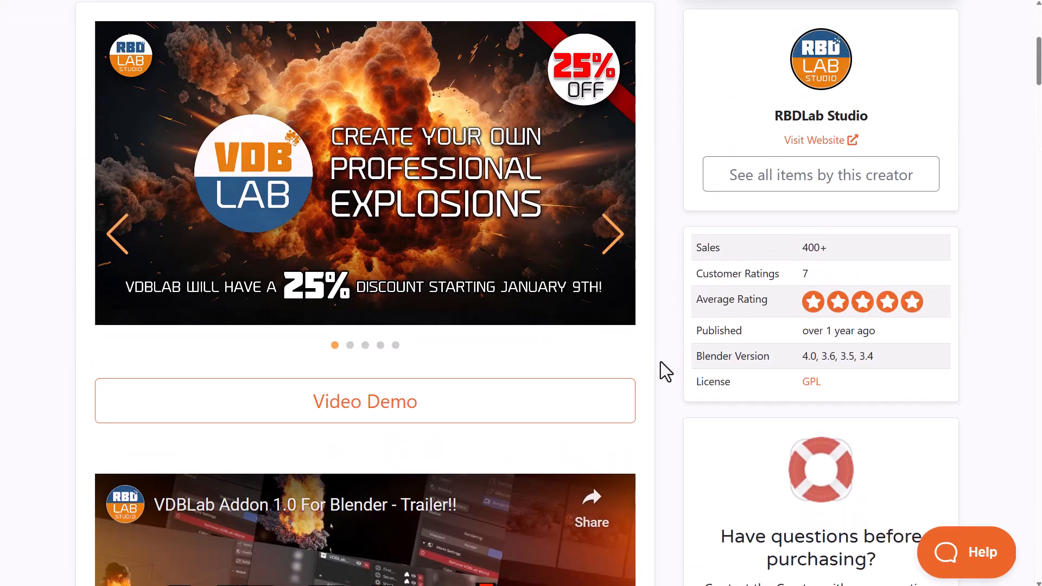
Scroll the VDBLab page past the trailer to the VDBLab 1.0 description and examples.
scroll("down", 3)
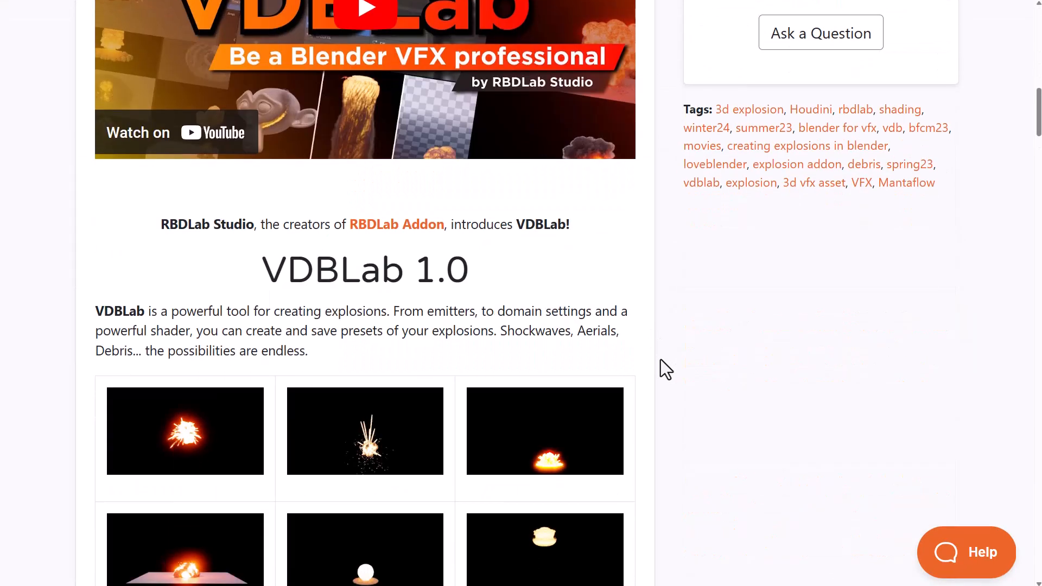
scroll("down", 3)
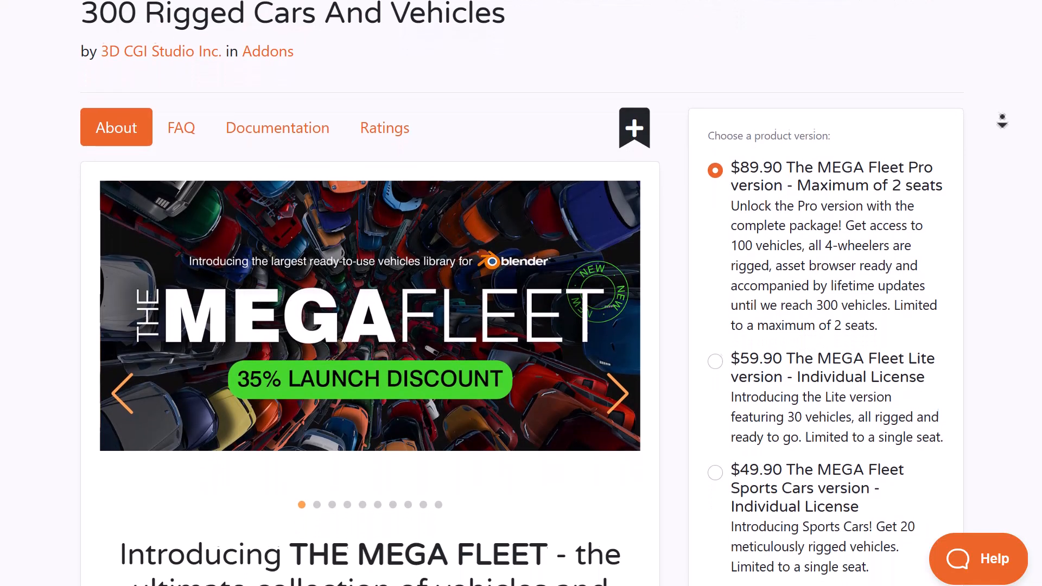
Scroll the MEGA Fleet page down to the 35% launch discount and sidebar details.
scroll("down", 3)
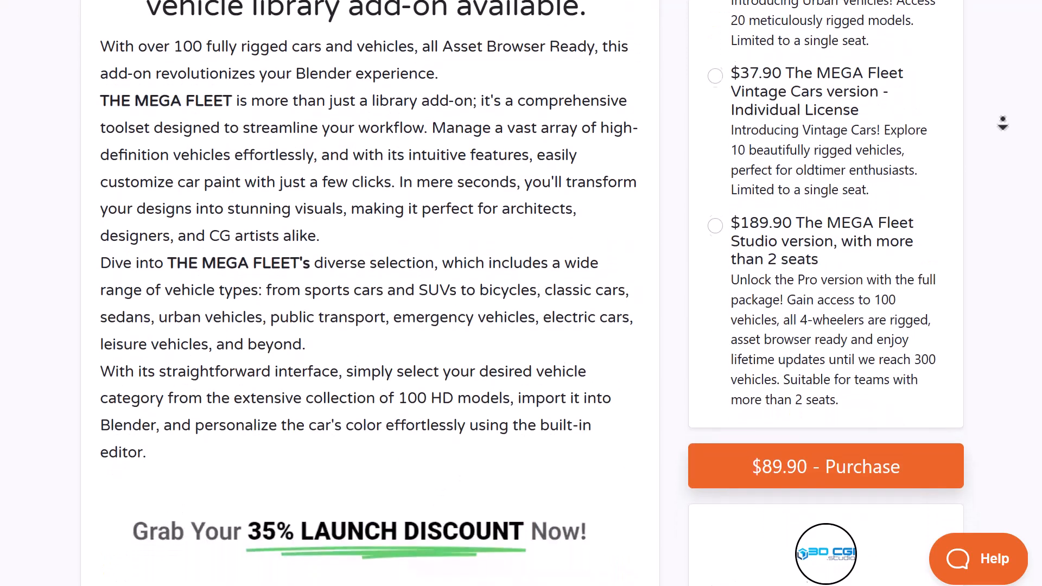
scroll("down", 3)
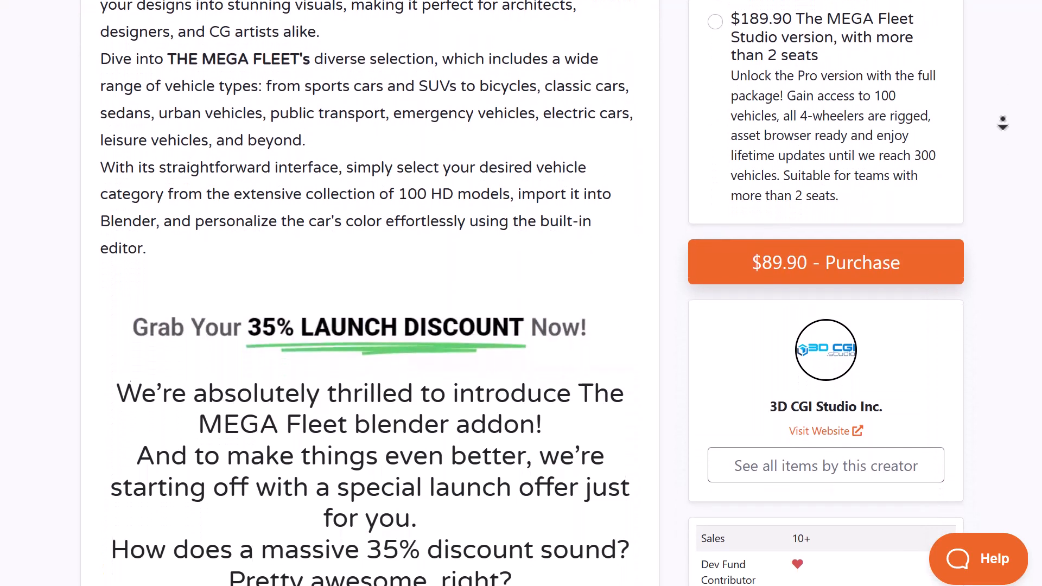
scroll("down", 3)
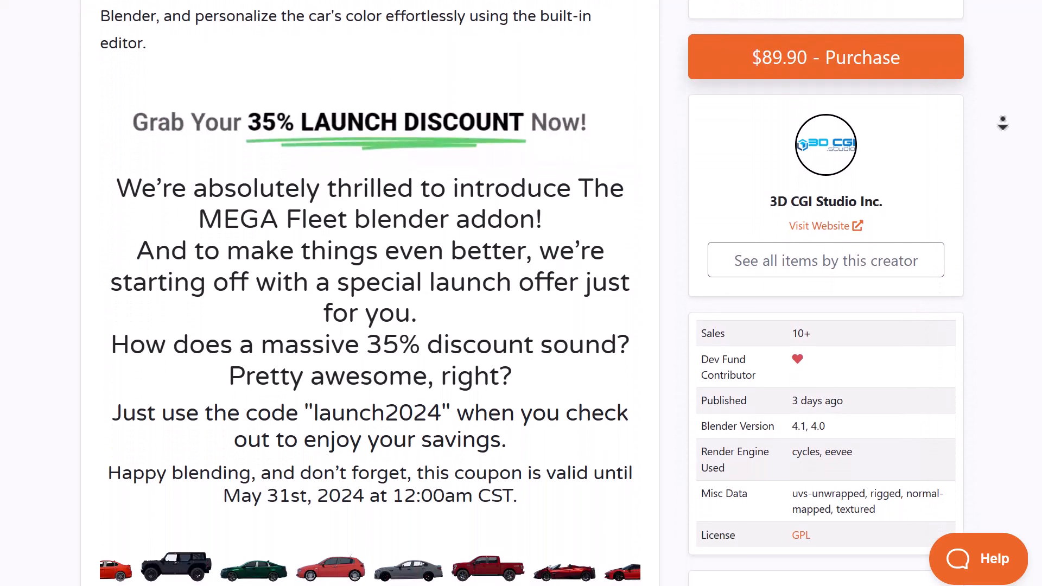
scroll("down", 3)
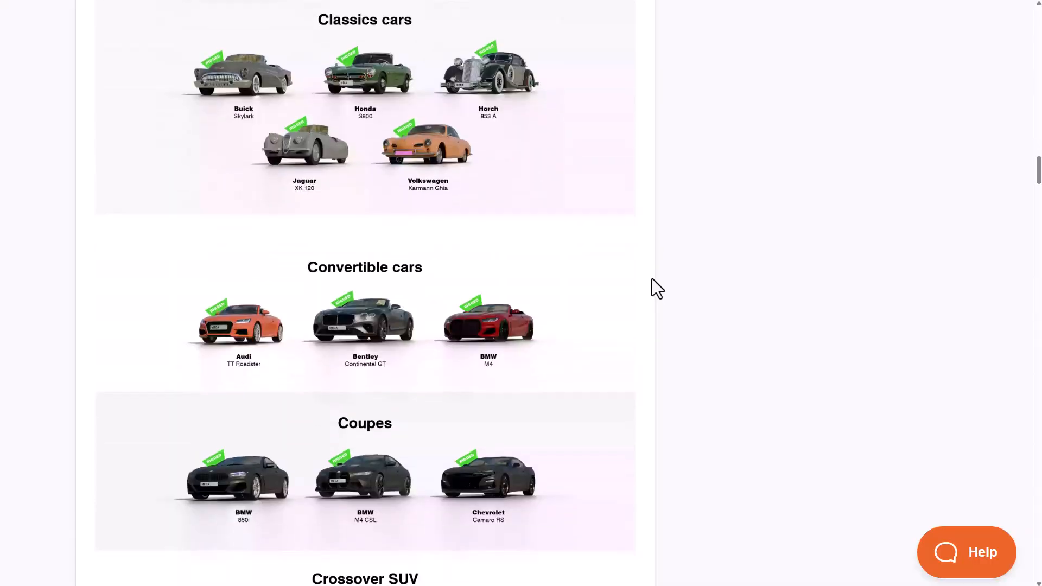
Scroll the MEGA Fleet vehicle galleries from classic cars through SUVs to 2 Wheelers.
scroll("down", 3)
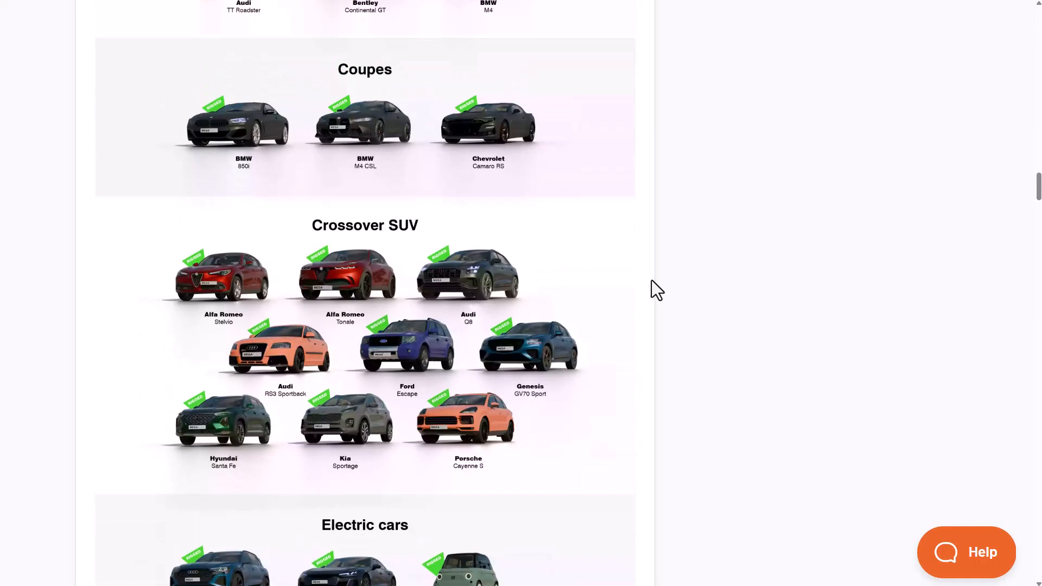
scroll("down", 3)
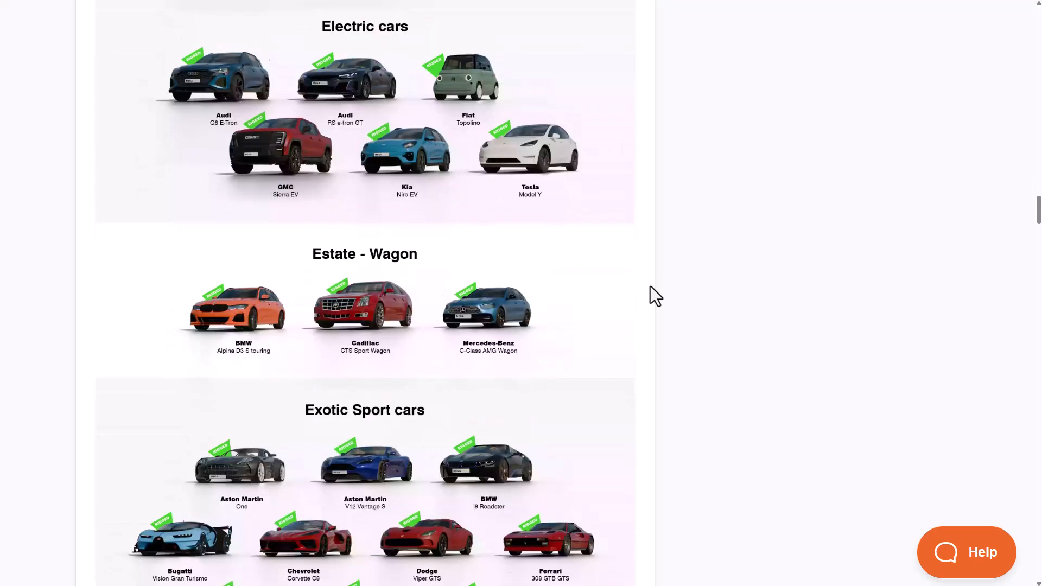
scroll("down", 3)
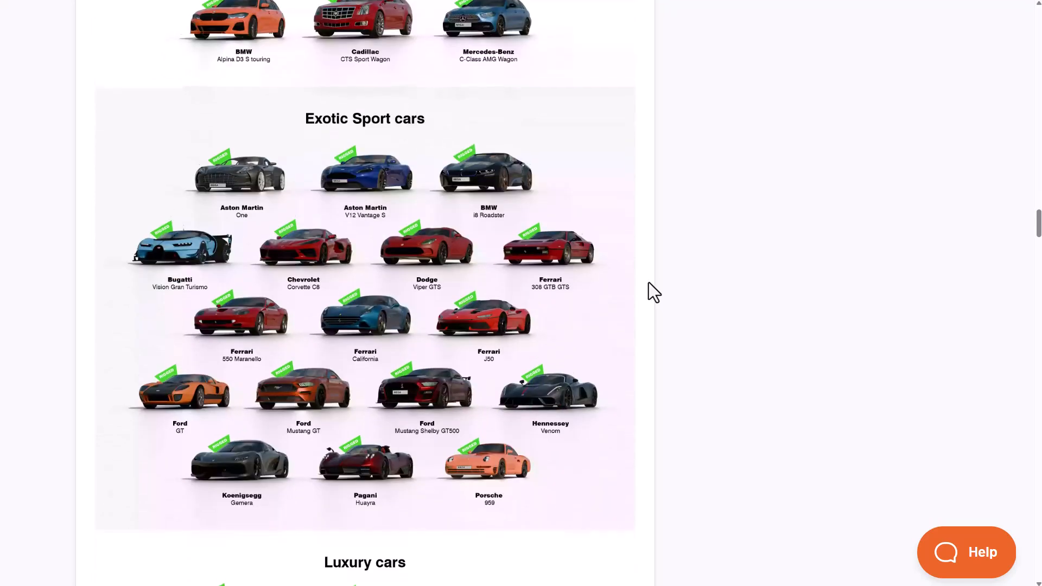
scroll("down", 3)
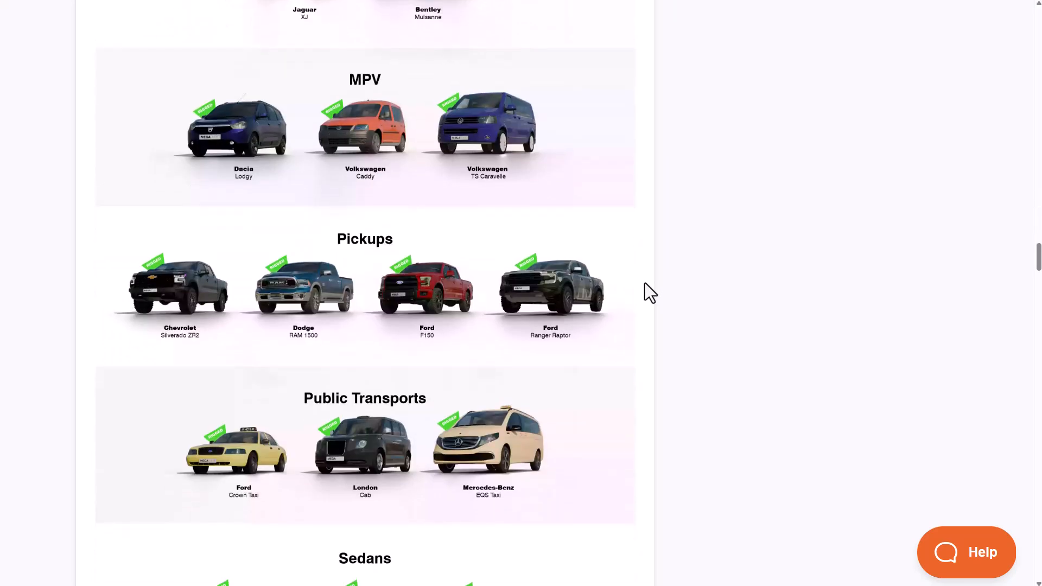
scroll("down", 3)
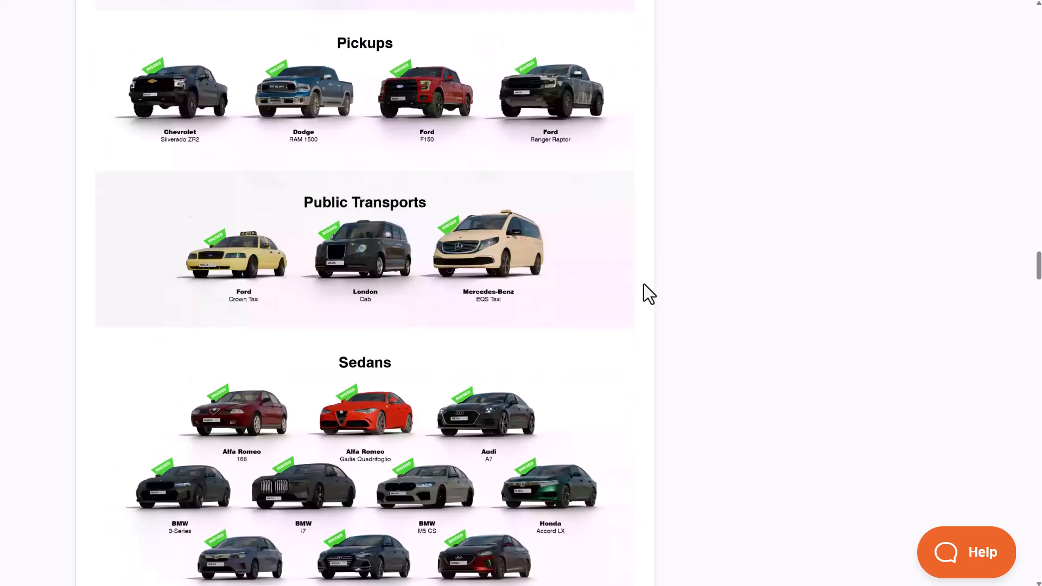
scroll("down", 3)
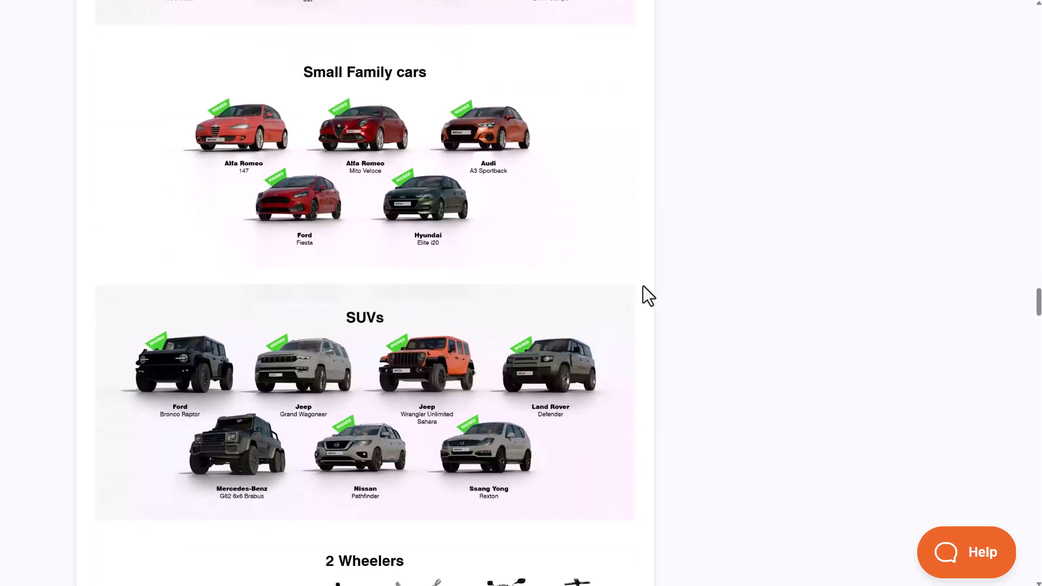
scroll("down", 3)
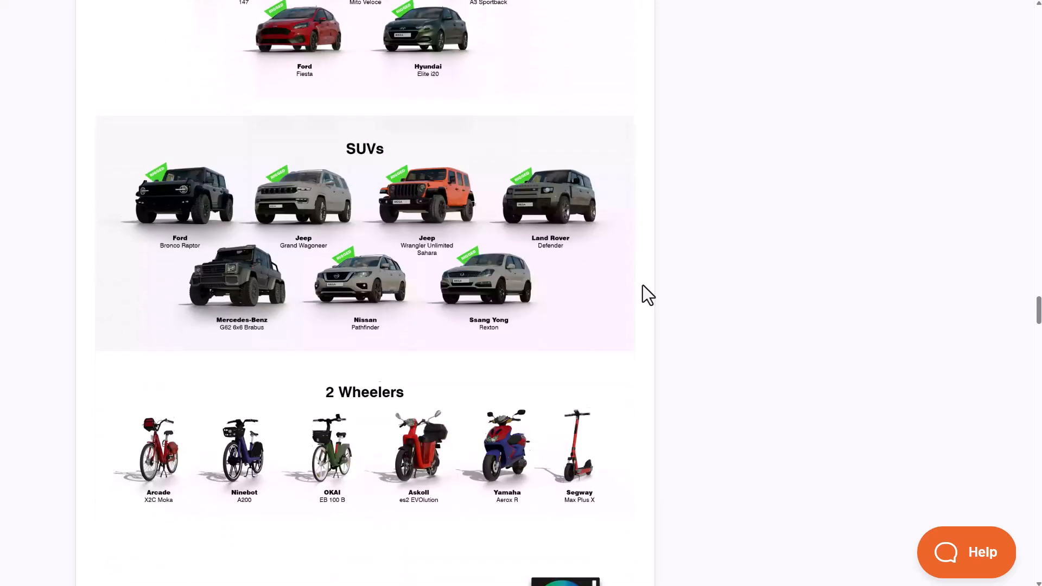
scroll("down", 3)
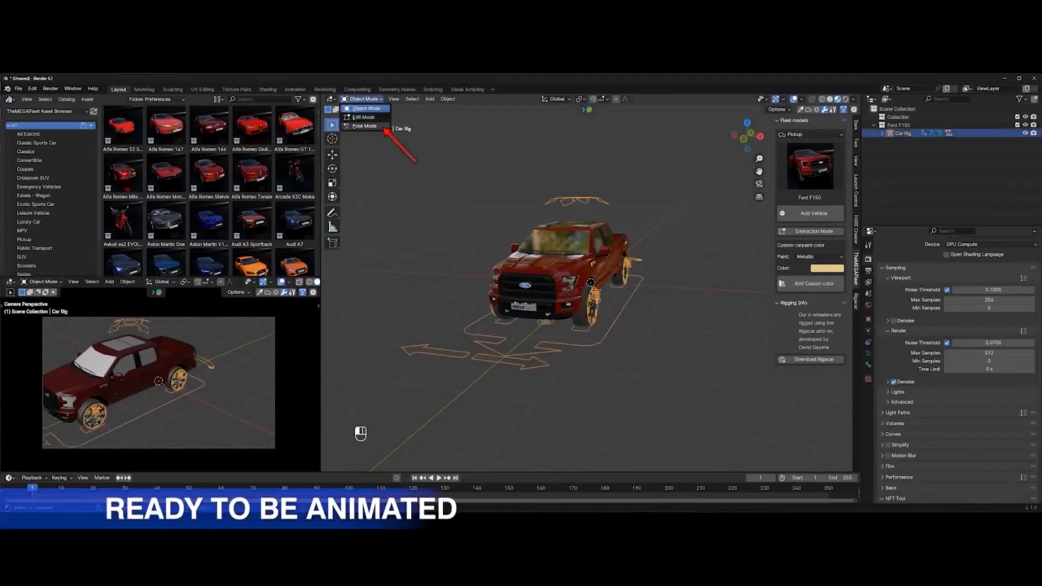
Play the Fleet demo loading the Ford F150, then the Mustang with Launch Control.
left_click(365, 126)
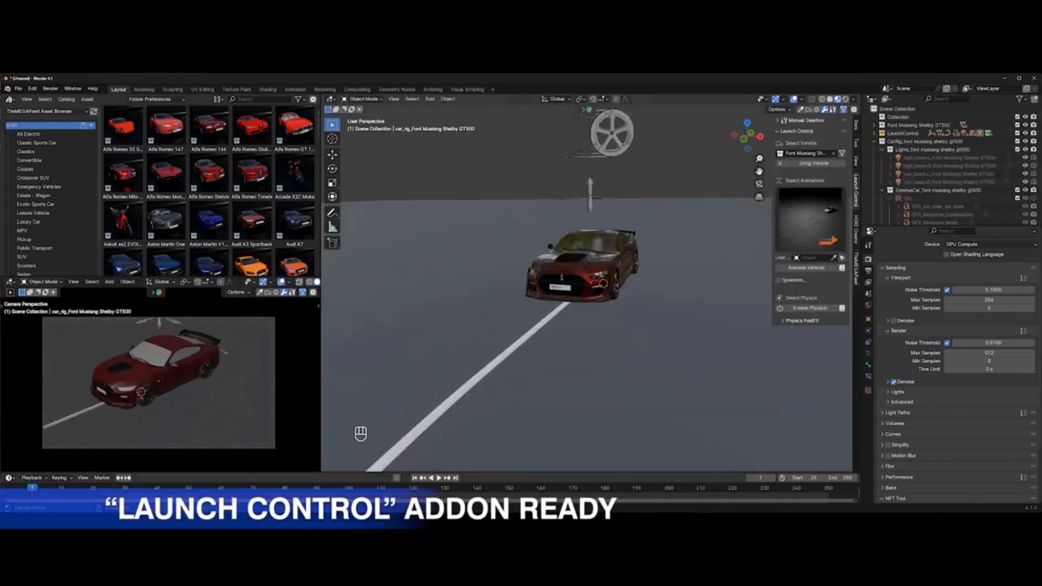
left_click(436, 478)
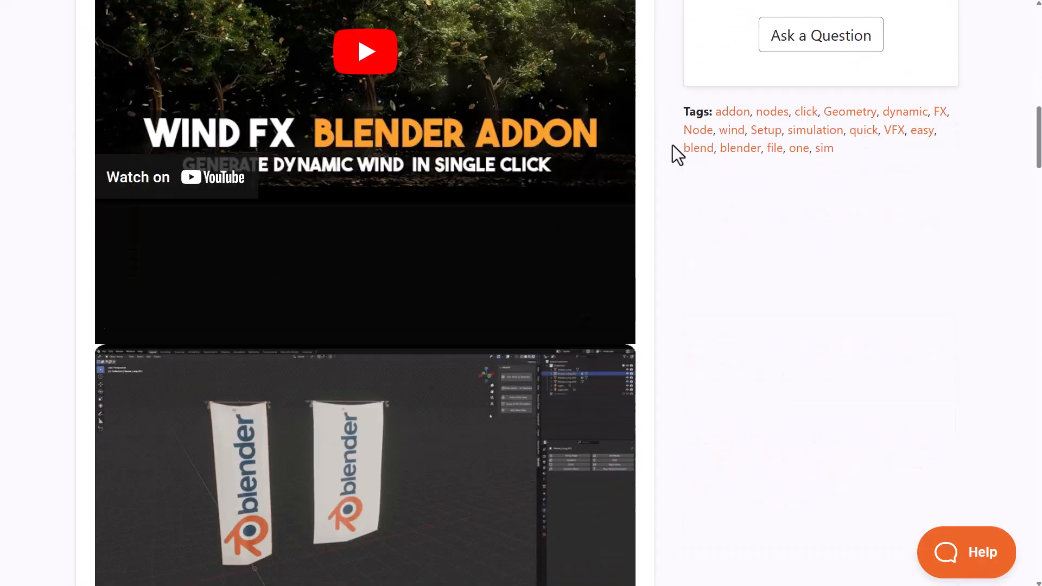
Scroll the Wind FX page down to its YouTube preview and Tags section.
scroll("down", 3)
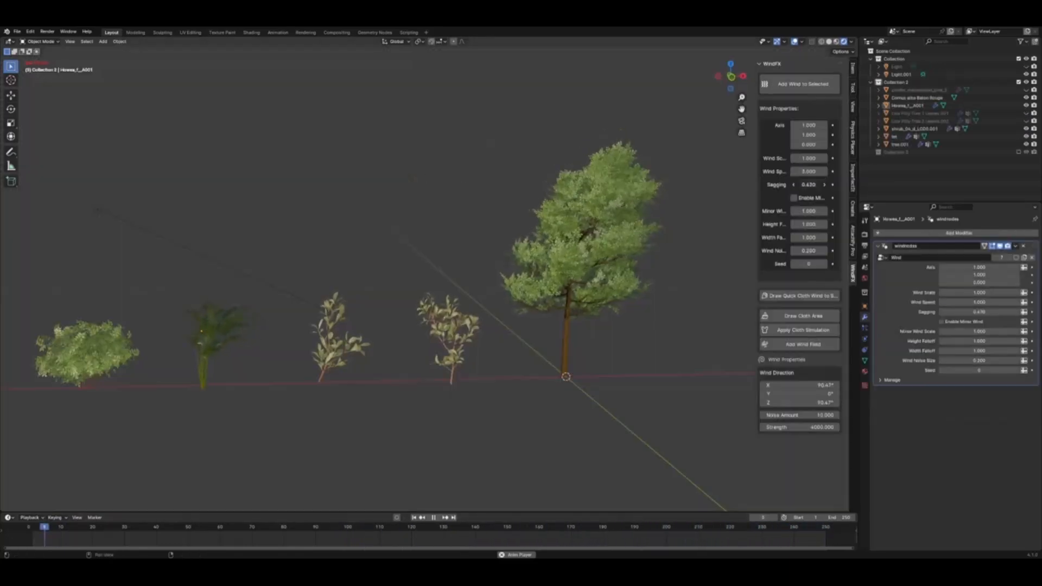
View the WindFX sidebar panel and wind modifier settings on the demo trees and shrubs.
left_click(793, 197)
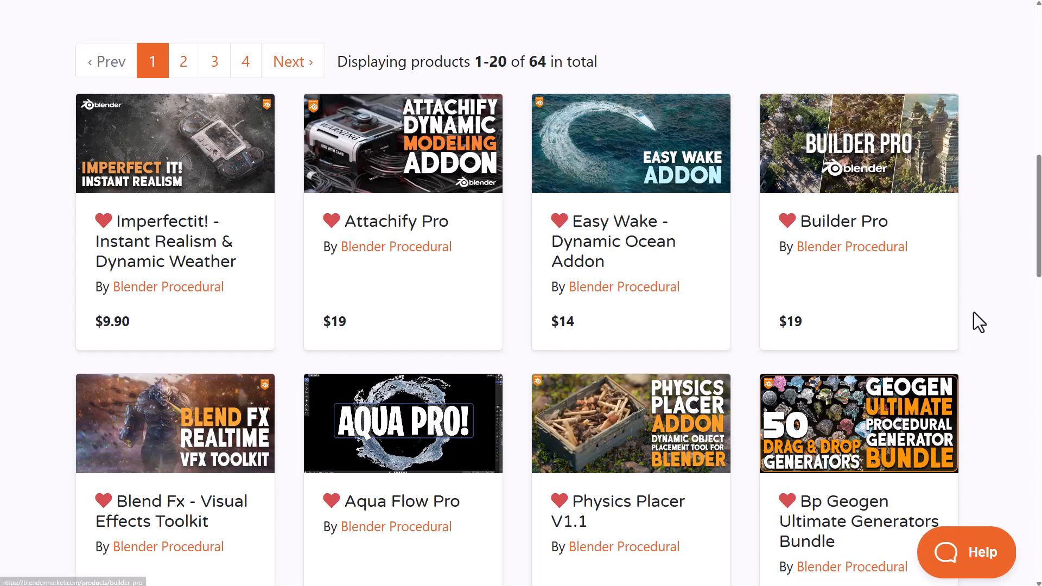
mouse_move(824, 211)
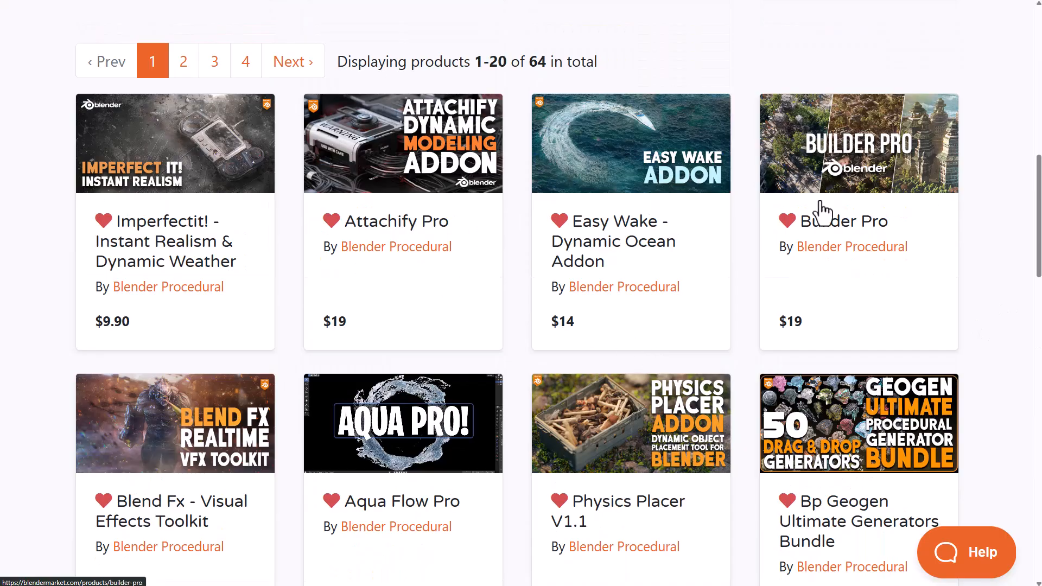
mouse_move(189, 213)
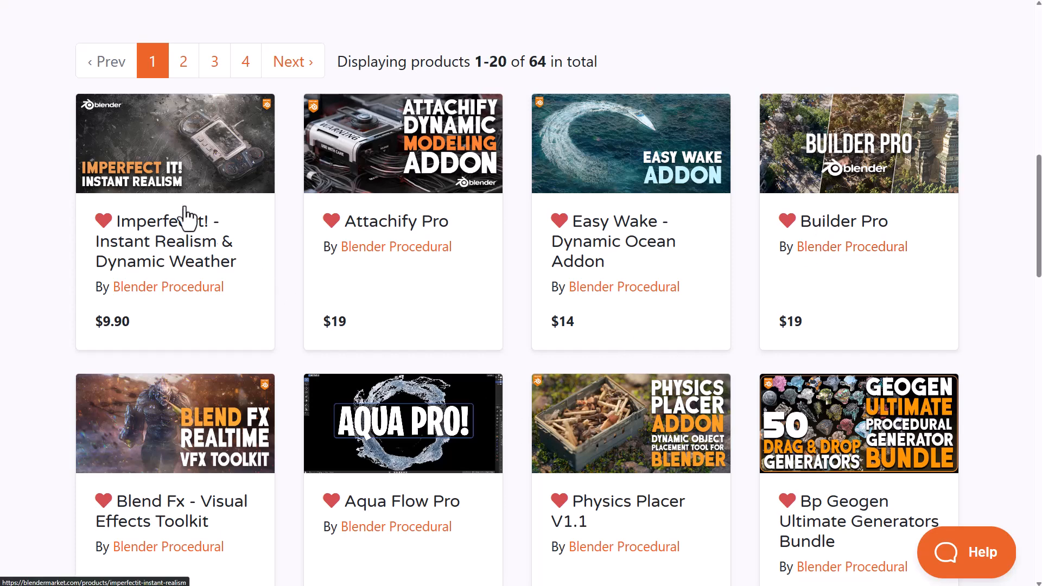
mouse_move(237, 272)
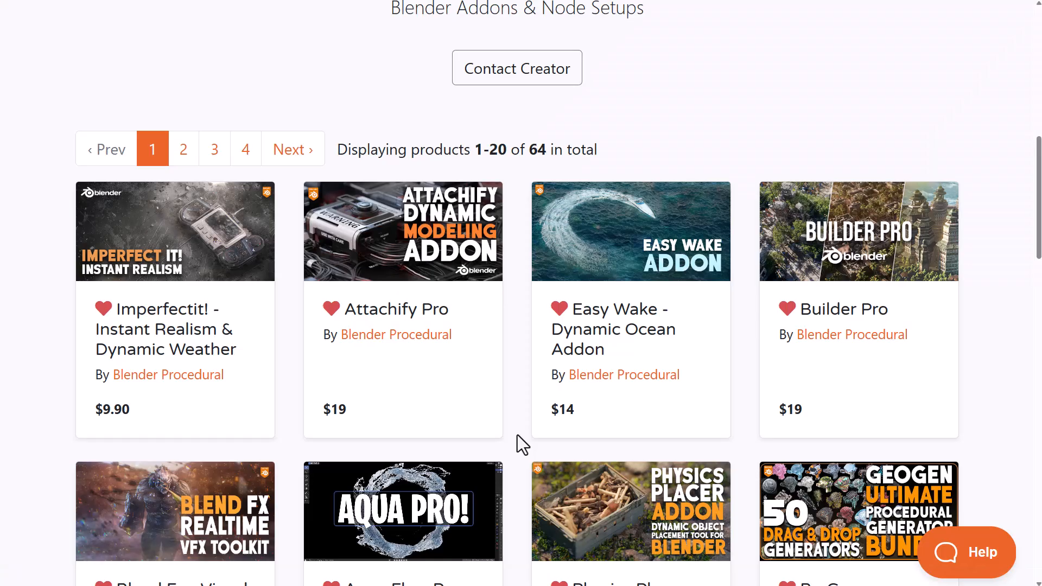
mouse_move(648, 362)
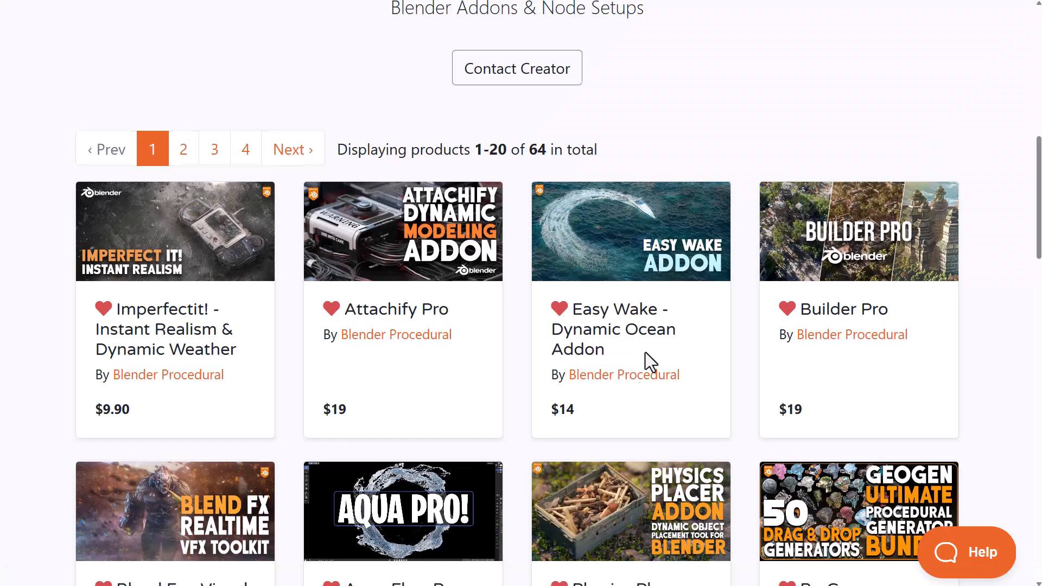
Scroll the Blender Procedural store page to the product grid showing page 1 of 4.
scroll("down", 3)
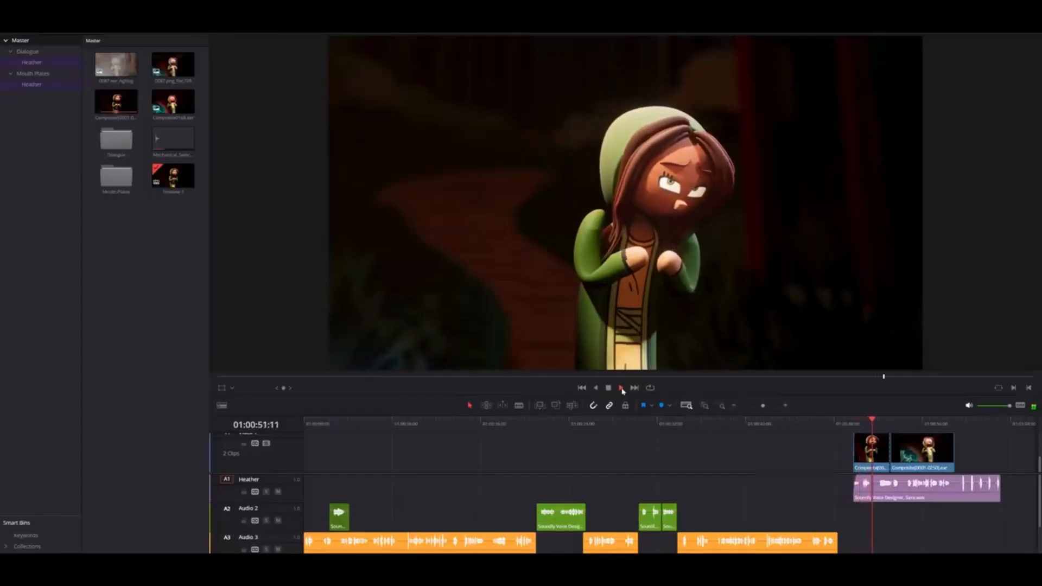
Play the cartoon character clip with dialogue and sound in the Edit page viewer.
left_click(620, 387)
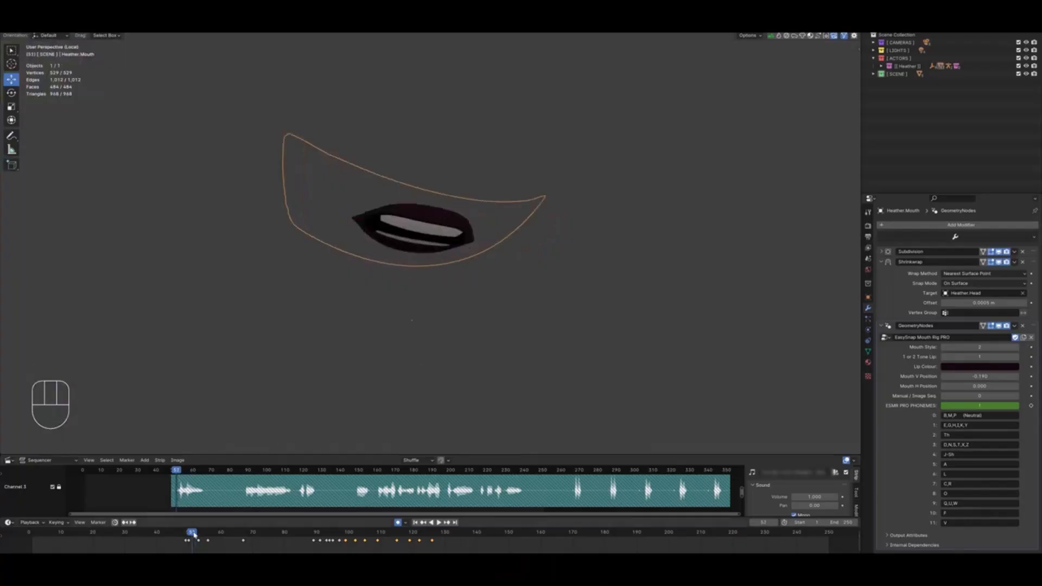
Play the EasySnap mouth rig lip-sync animation, then view the full character through the camera.
key("space")
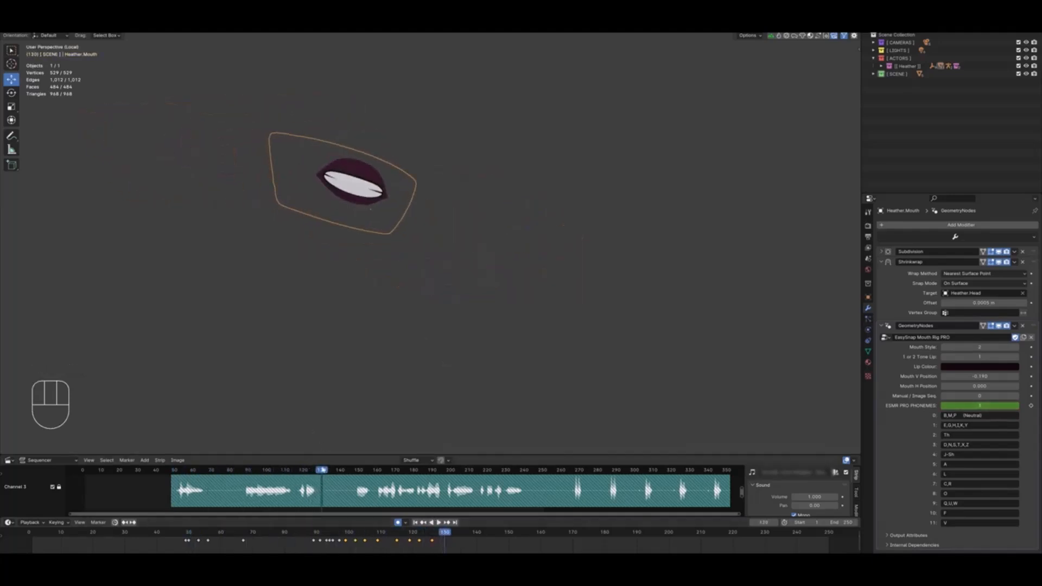
left_click(355, 470)
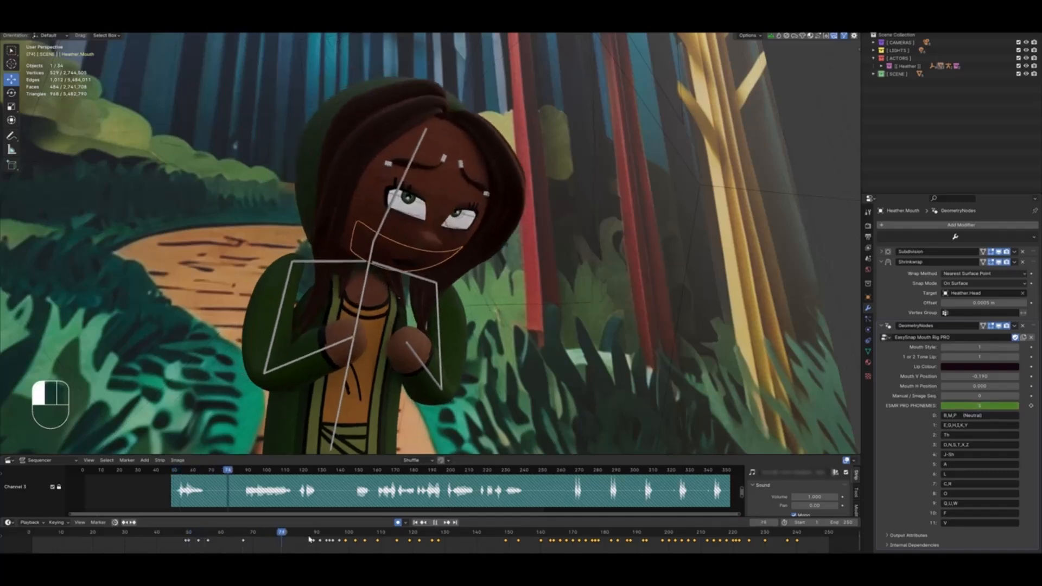
left_click(470, 534)
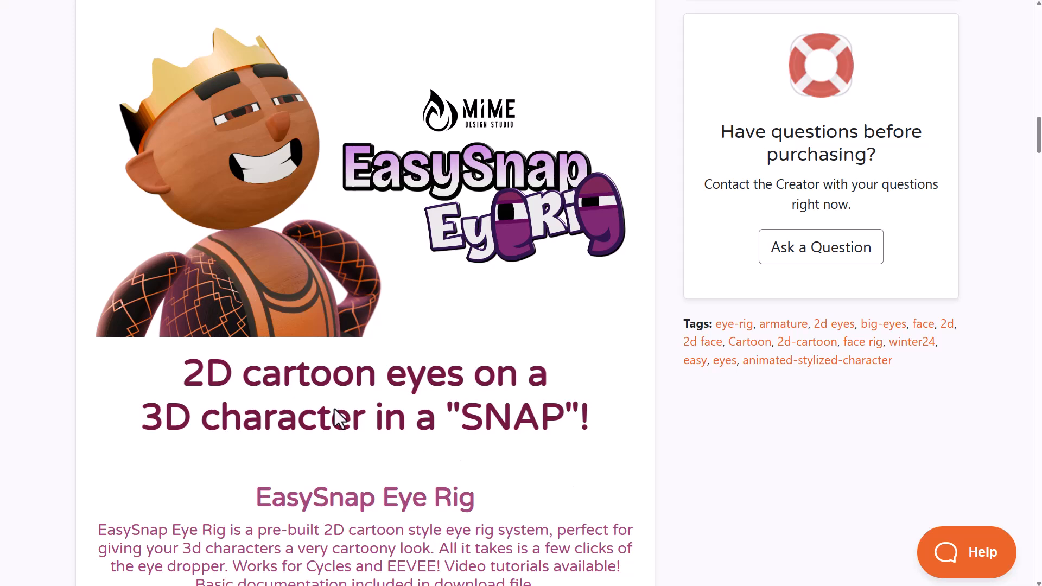
Scroll the EasySnap Eye Rig page down to its 2D cartoon eyes description.
scroll("down", 3)
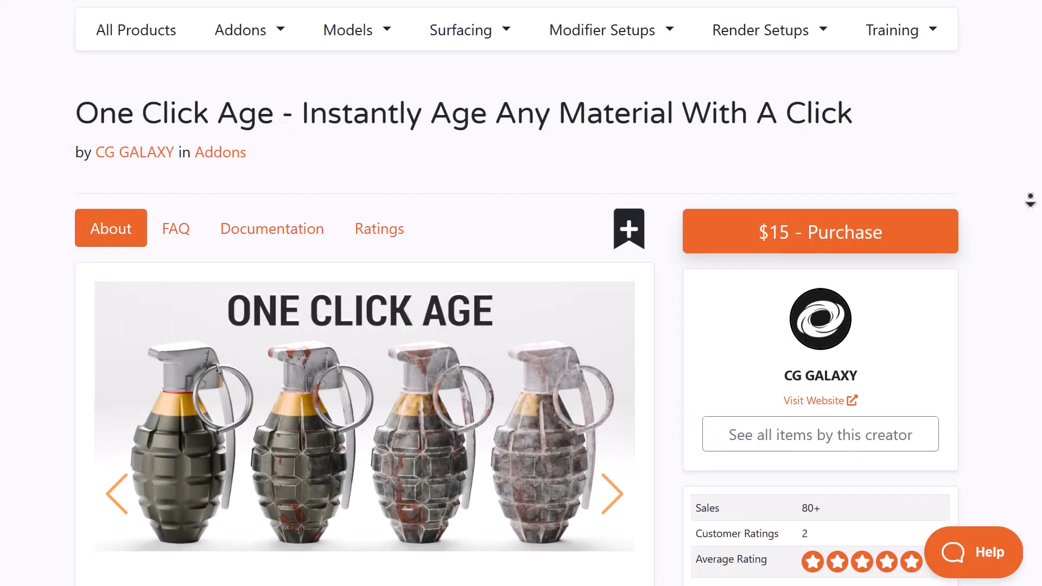
Scroll the One Click Age page through its Key Features images to 'Everything is Automated'.
scroll("down", 3)
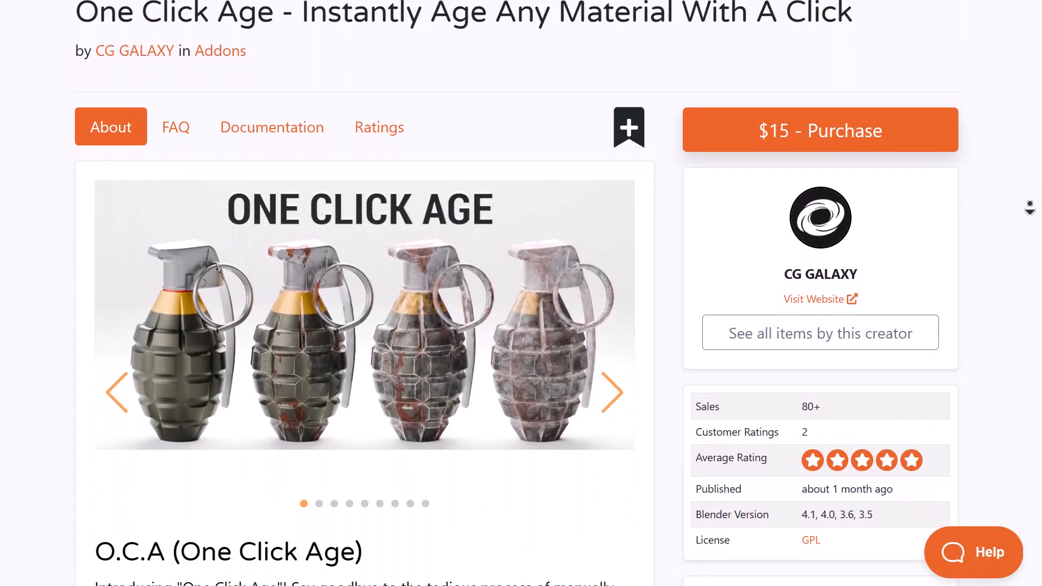
scroll("down", 3)
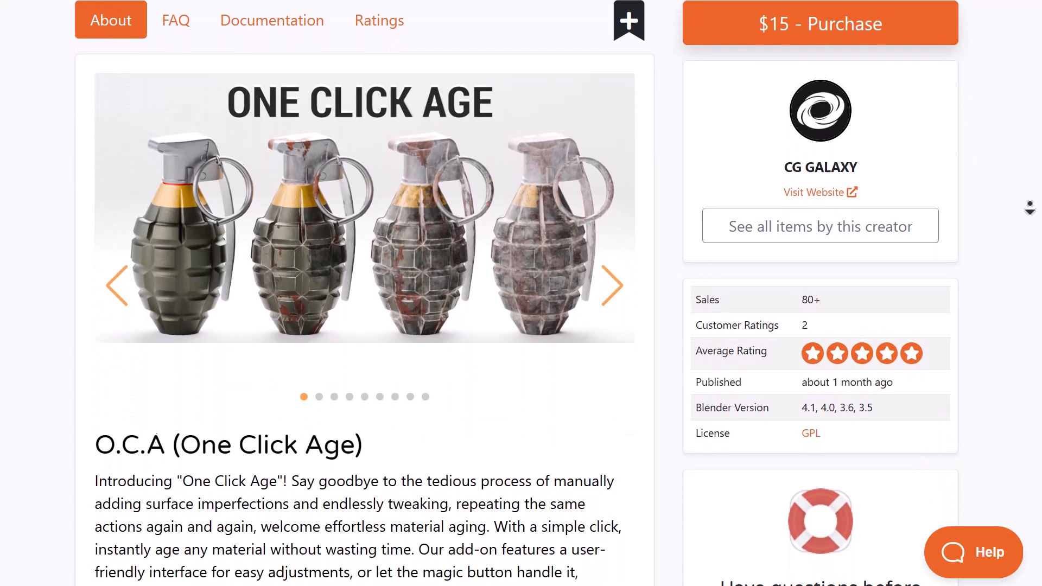
scroll("down", 3)
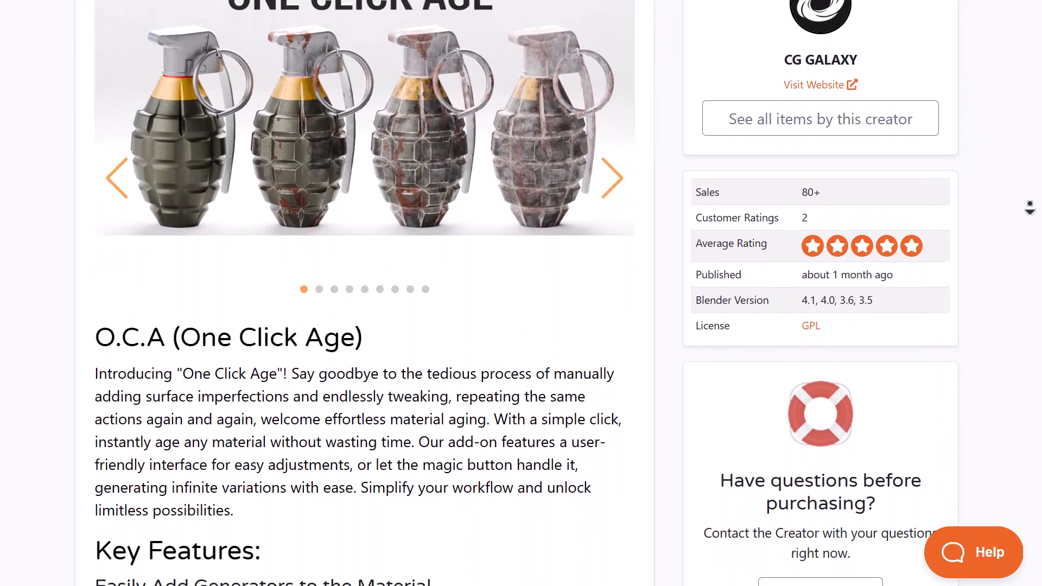
scroll("down", 3)
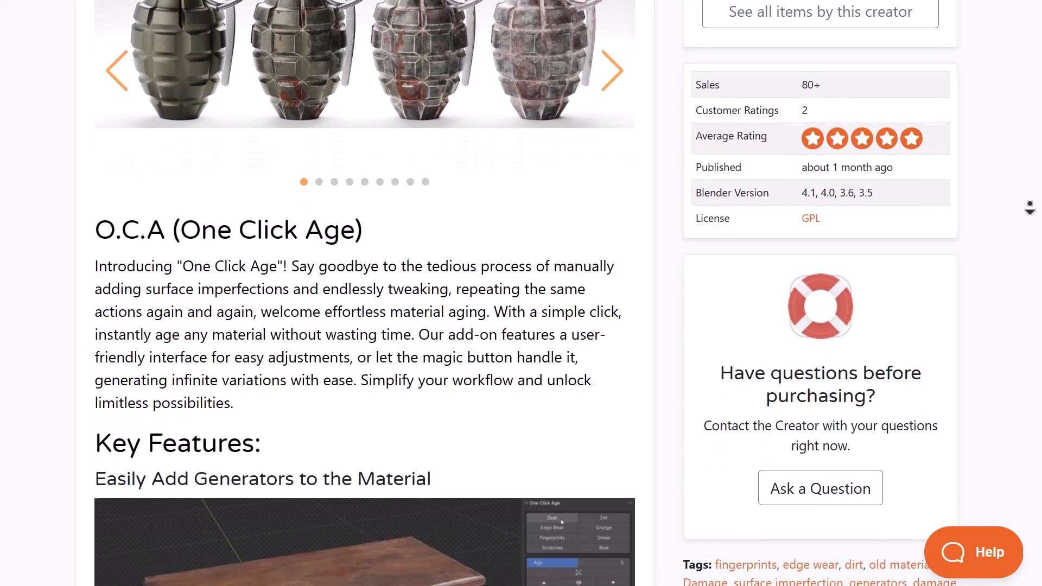
scroll("down", 3)
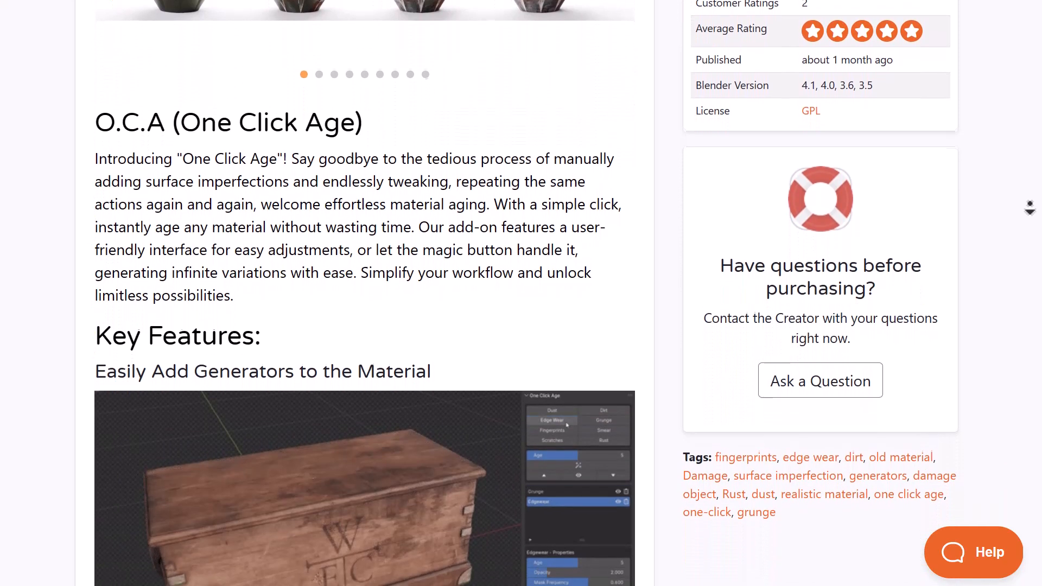
scroll("down", 3)
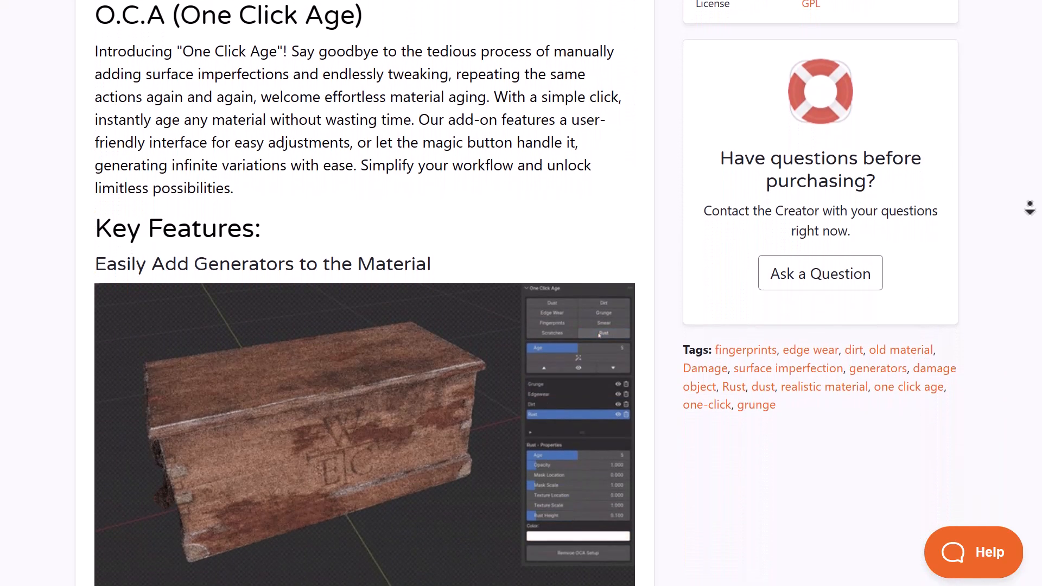
scroll("down", 3)
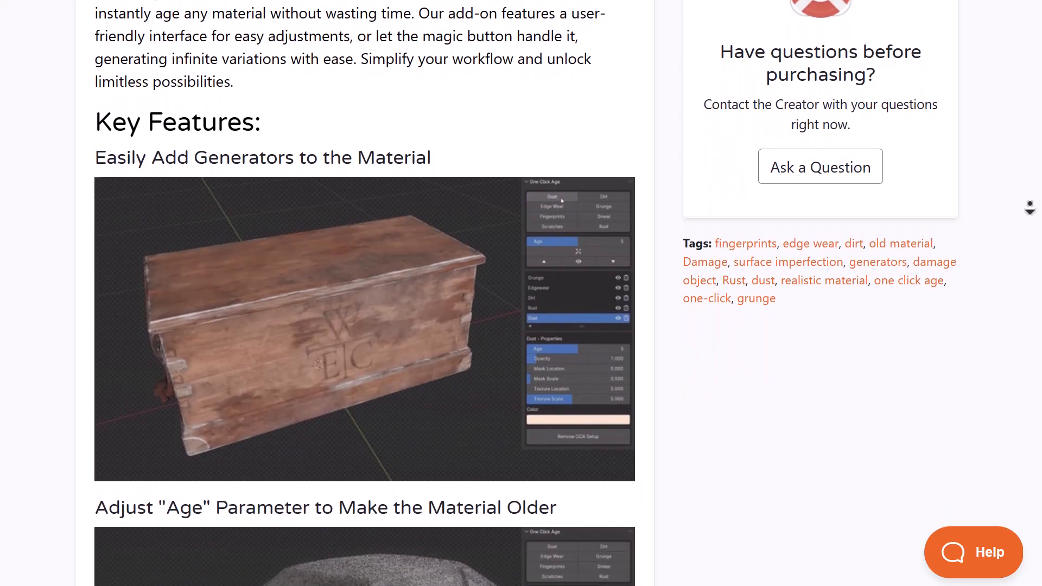
scroll("down", 3)
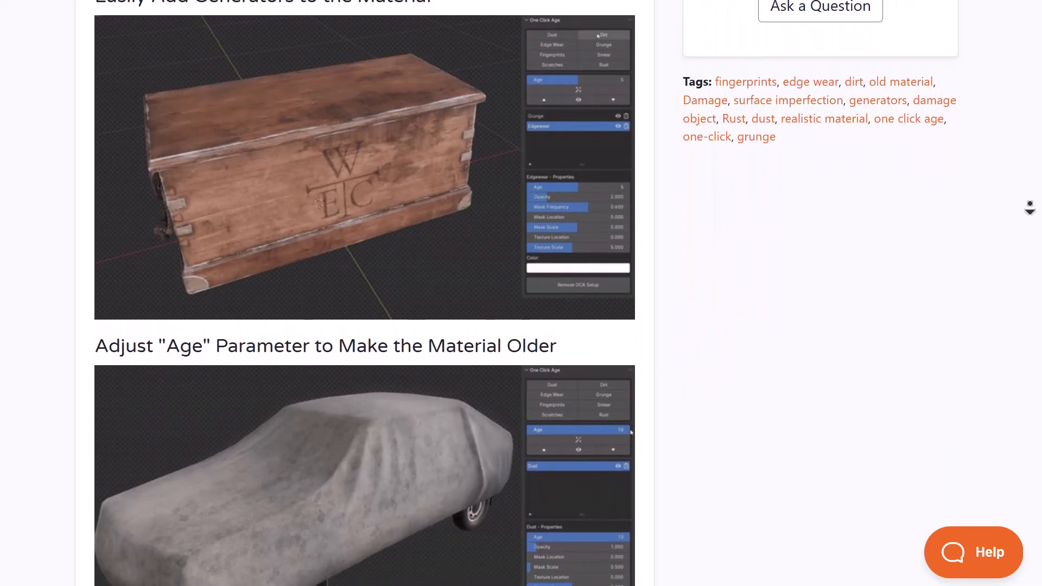
scroll("down", 3)
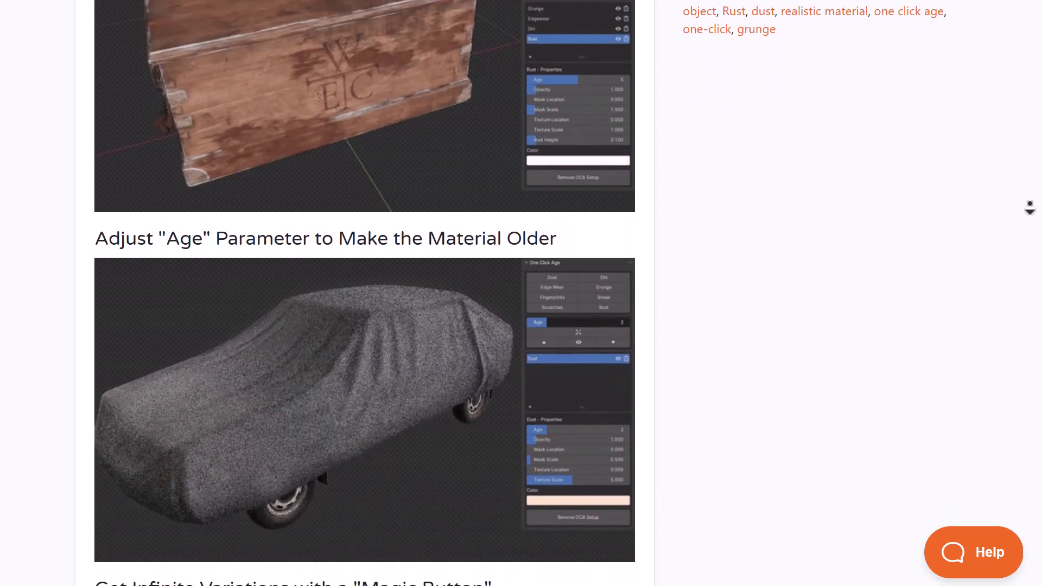
scroll("down", 3)
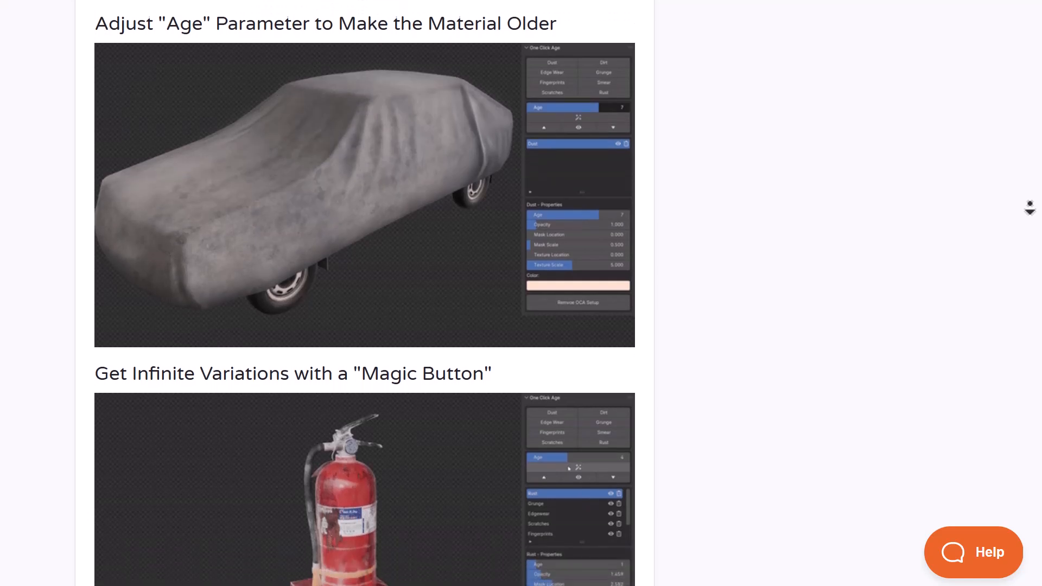
scroll("down", 3)
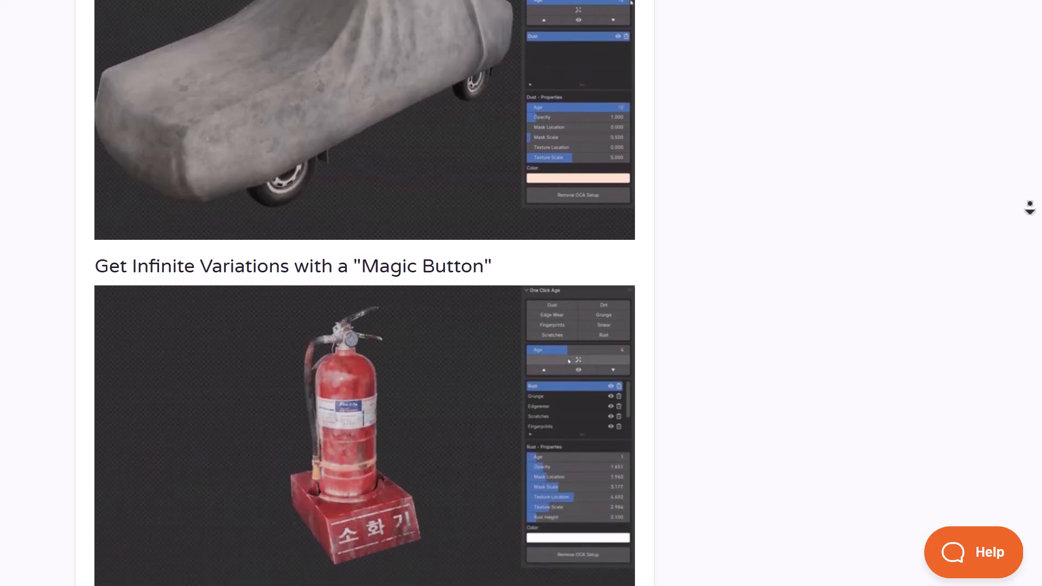
scroll("down", 3)
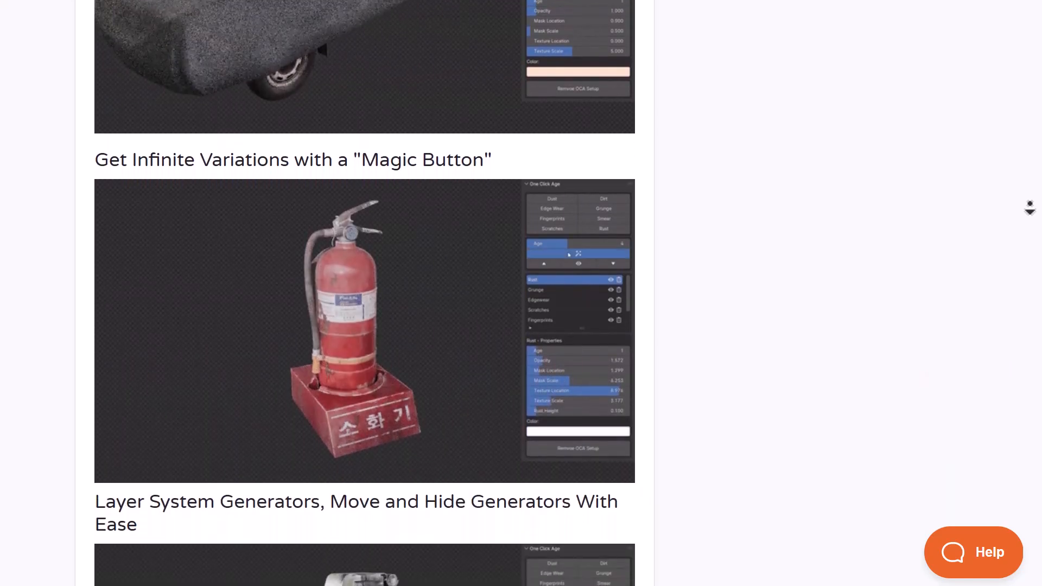
scroll("down", 3)
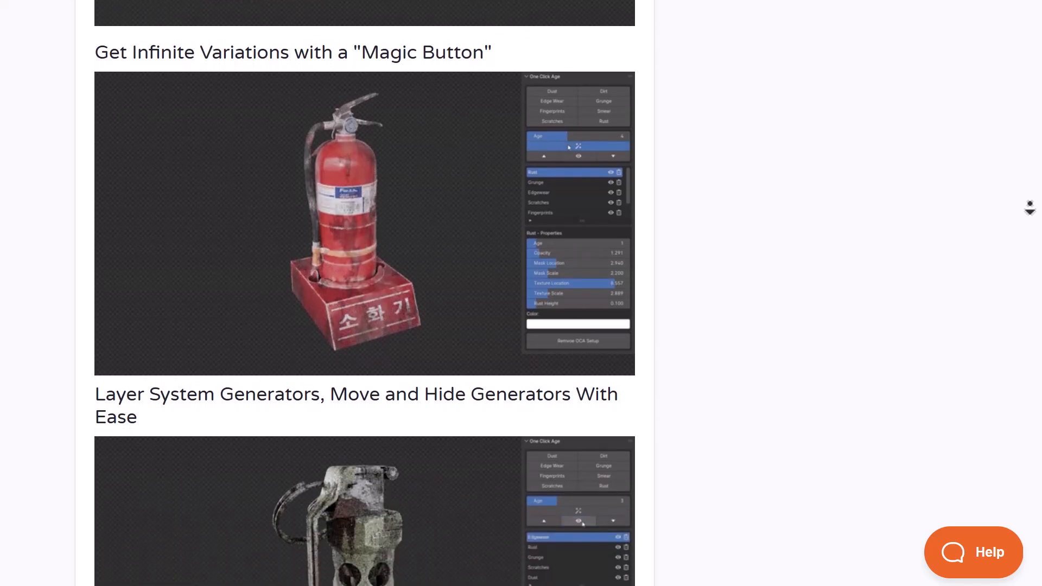
scroll("down", 3)
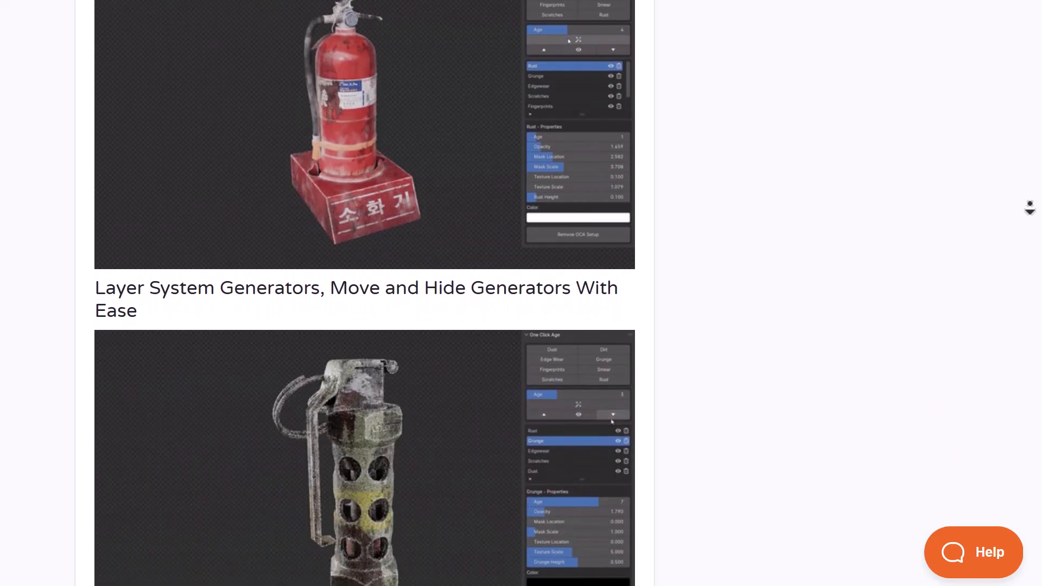
scroll("down", 3)
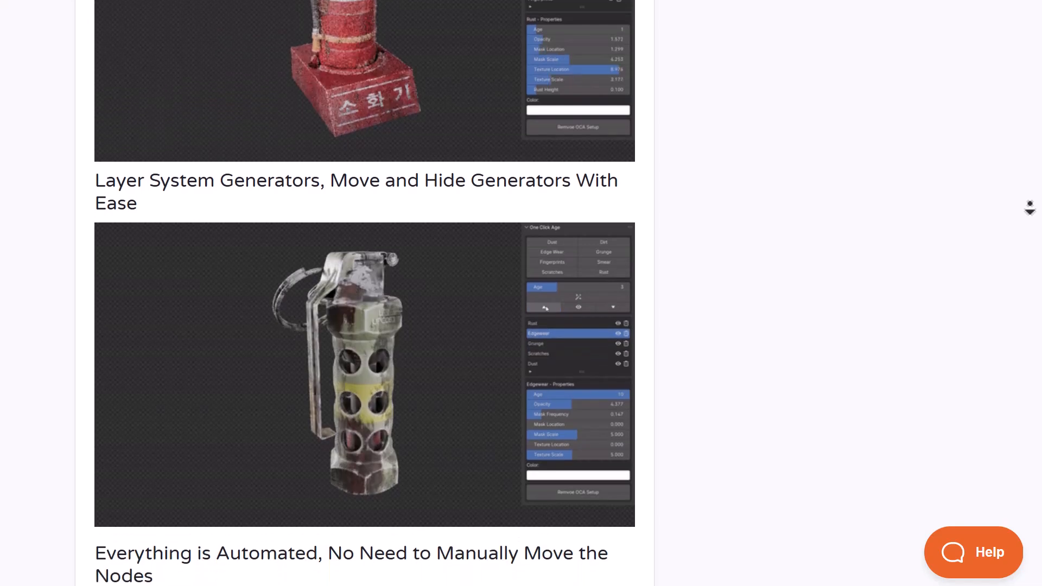
scroll("down", 3)
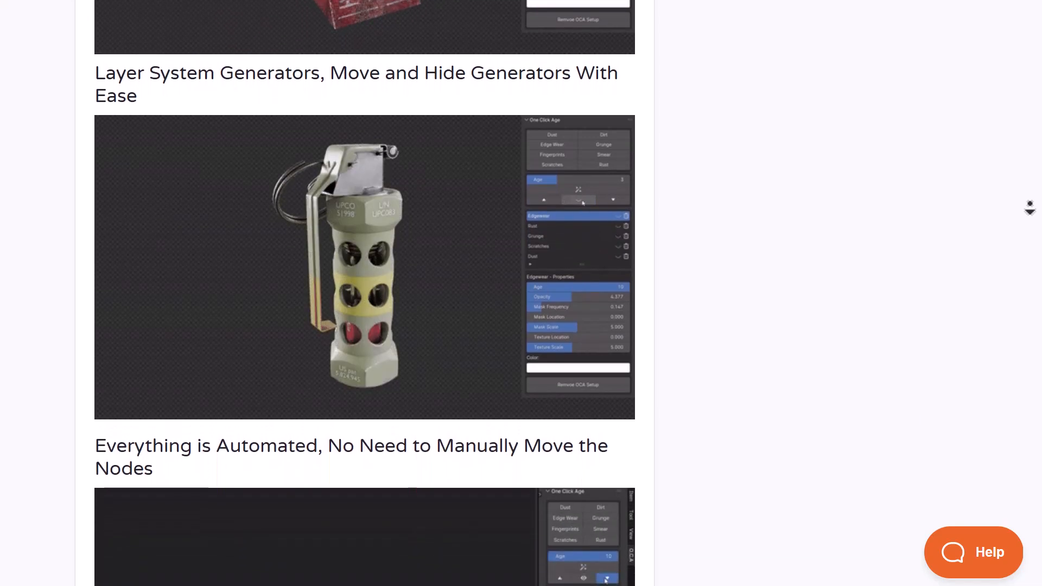
scroll("down", 3)
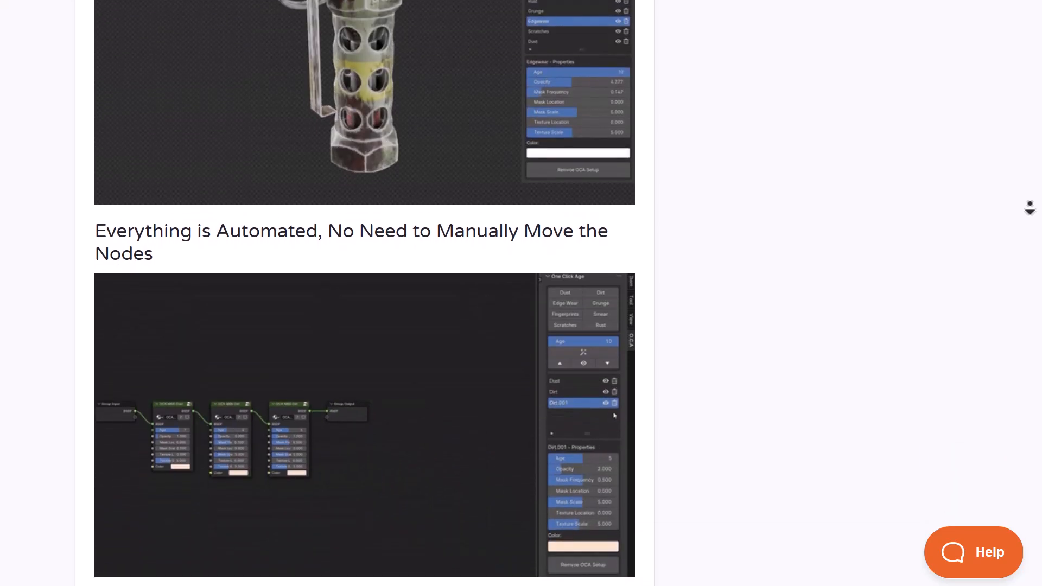
scroll("down", 3)
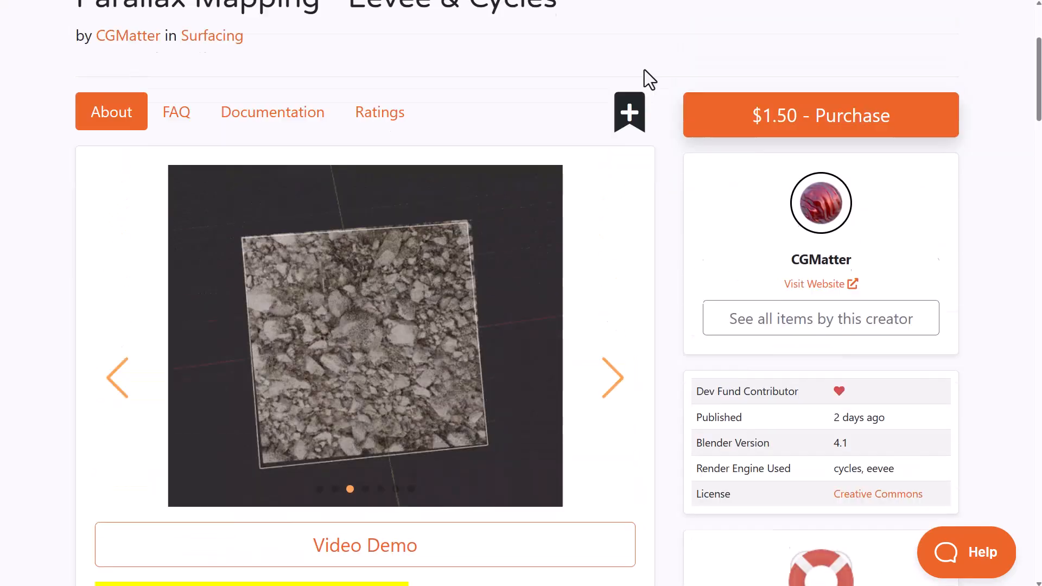
Scroll the Parallax Mapping - Eevee & Cycles page down to its description and tags.
scroll("down", 3)
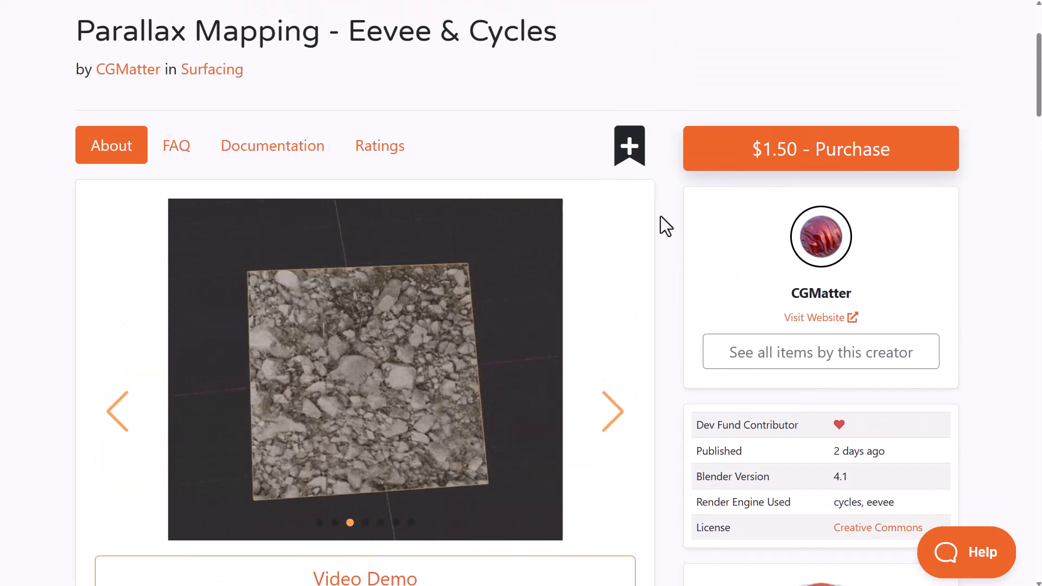
scroll("down", 3)
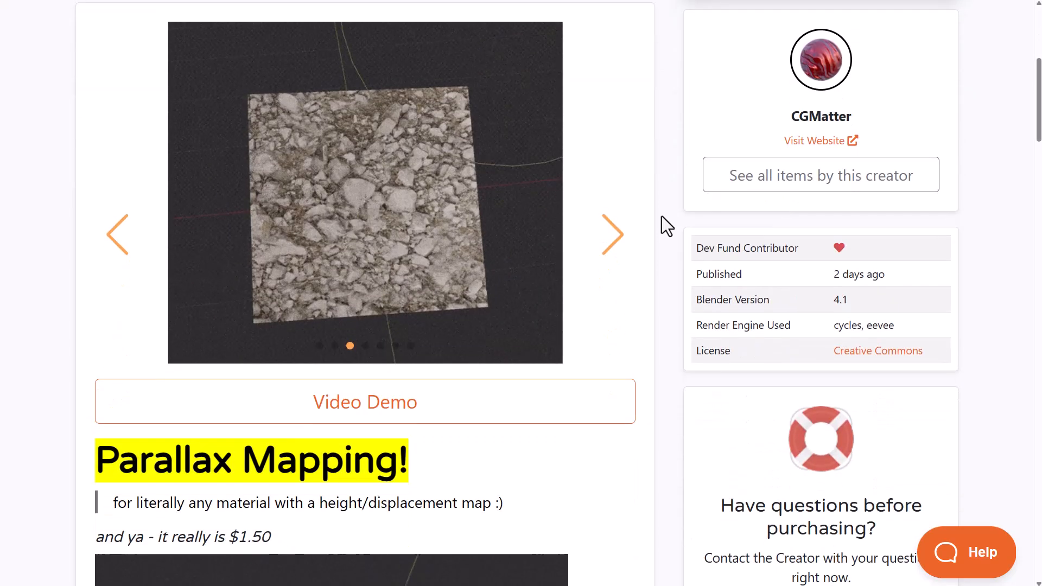
scroll("down", 3)
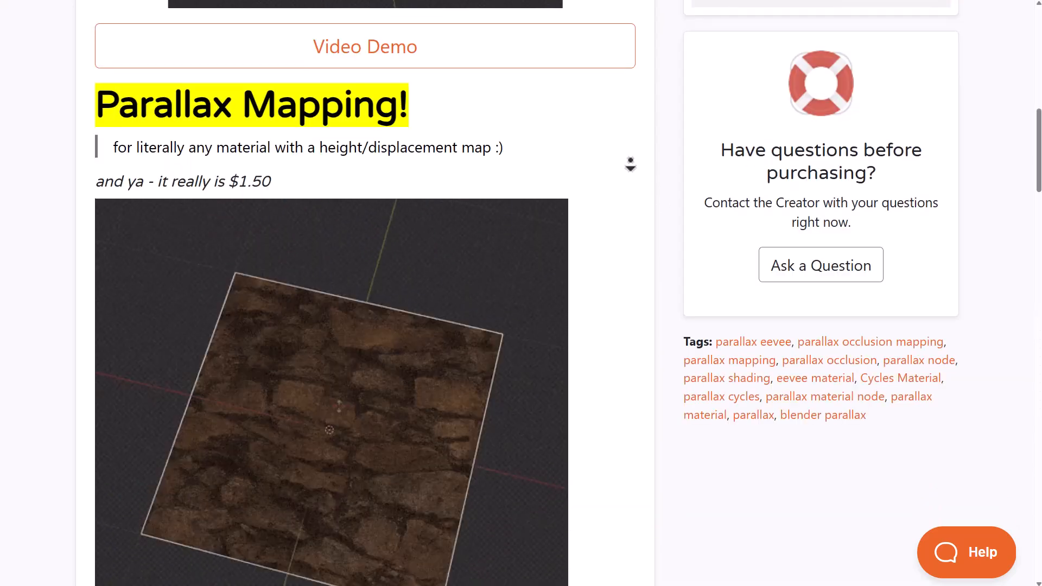
scroll("down", 3)
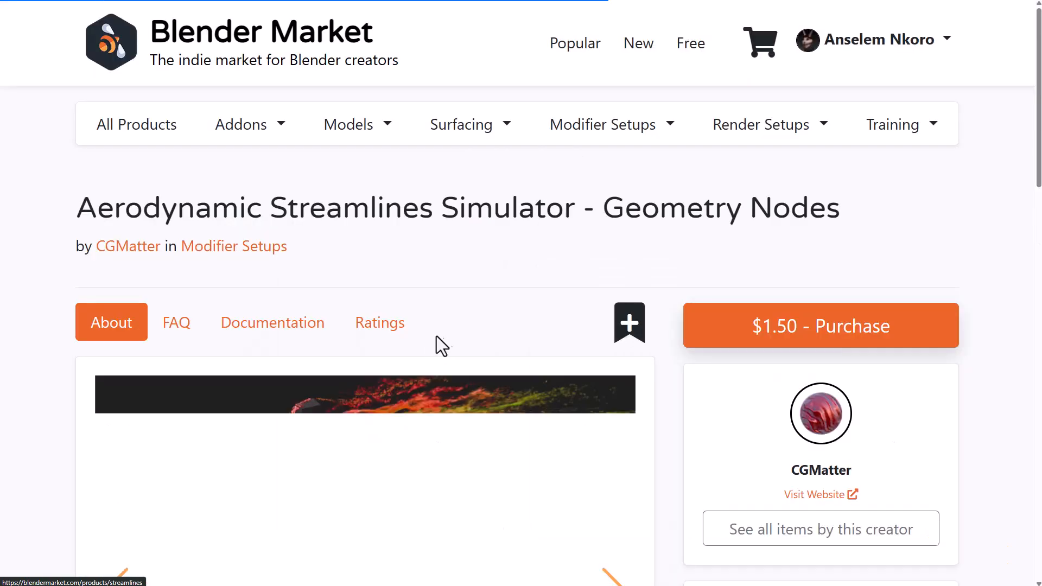
Scroll through the Aerodynamic Streamlines Simulator page's example renders.
scroll("down", 3)
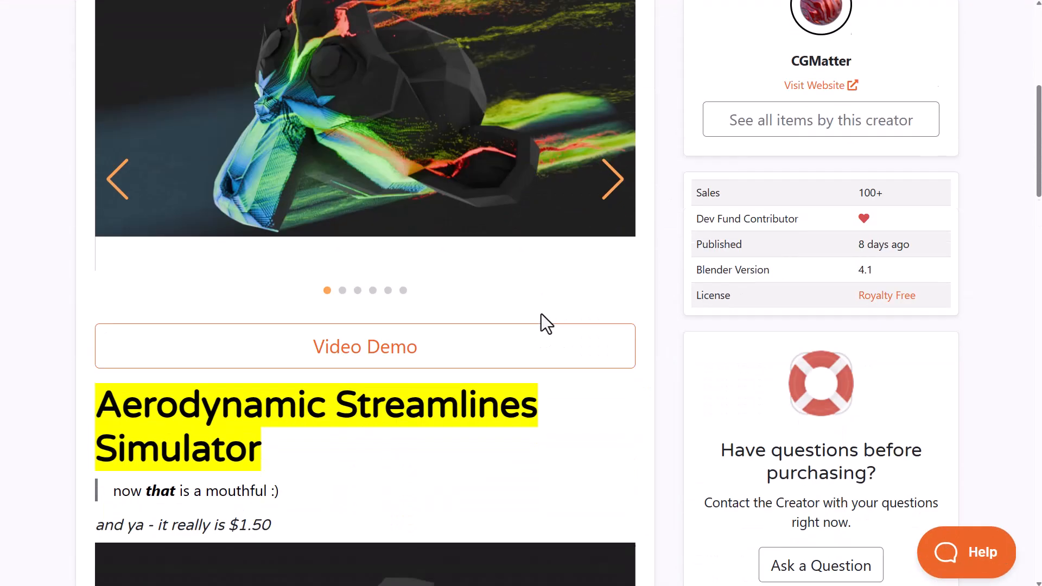
scroll("down", 3)
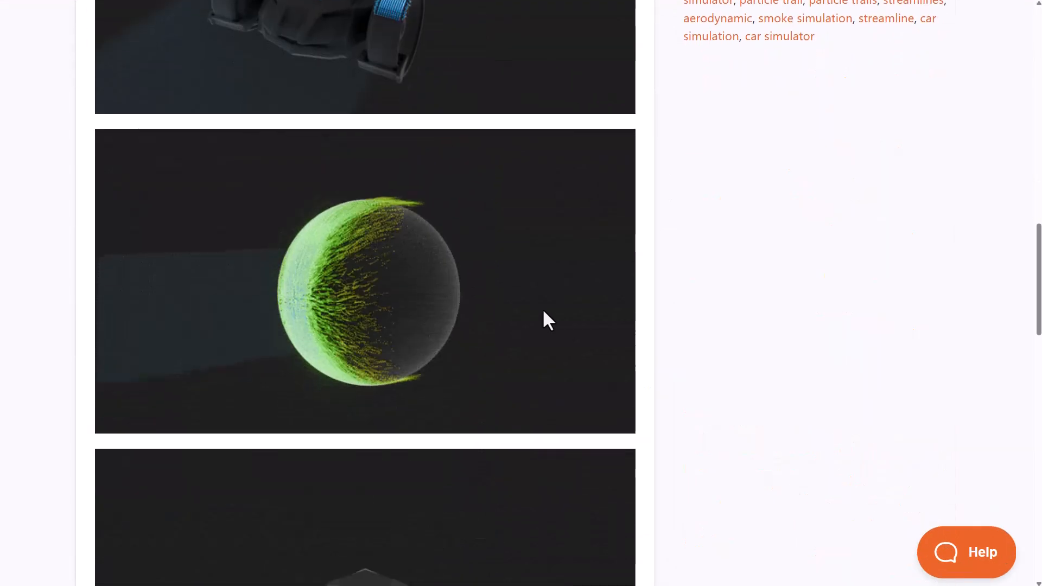
scroll("down", 3)
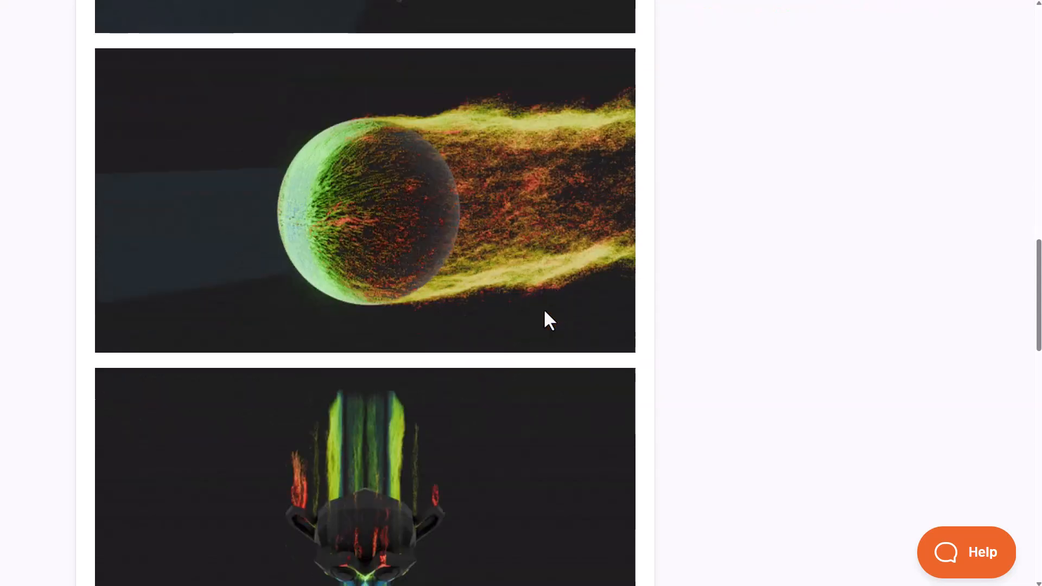
scroll("down", 3)
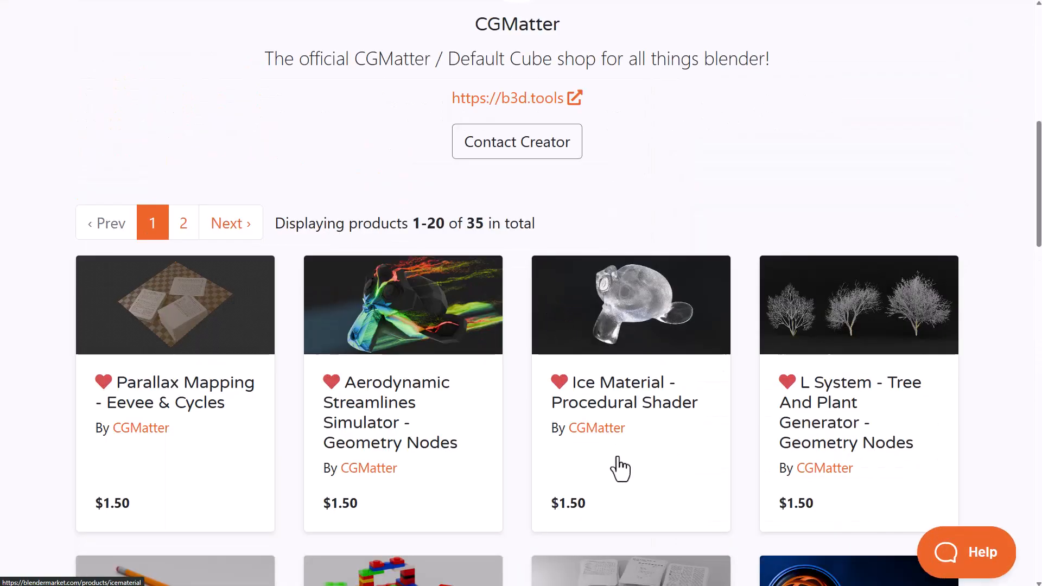
mouse_move(673, 444)
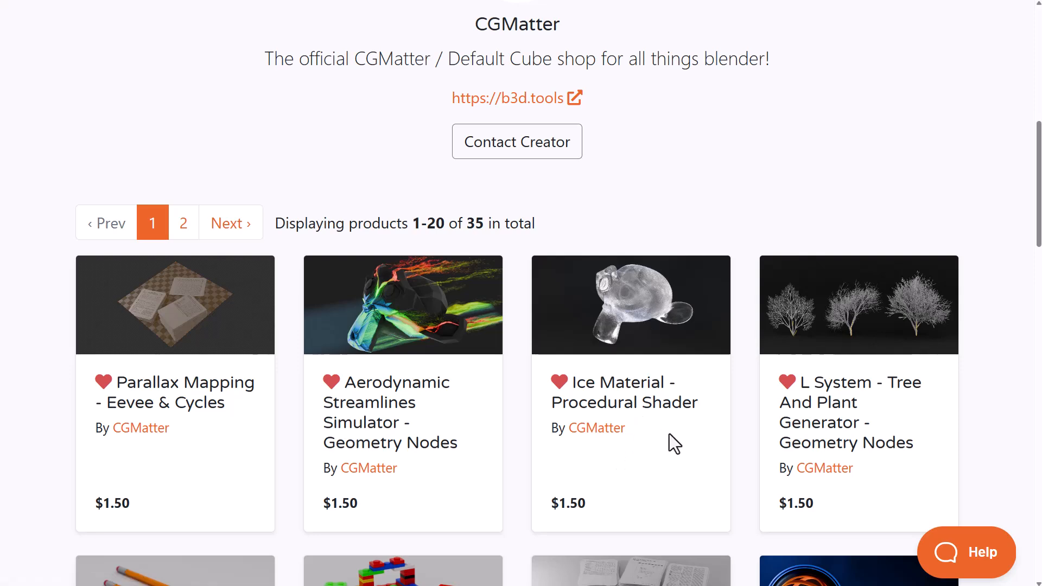
mouse_move(841, 423)
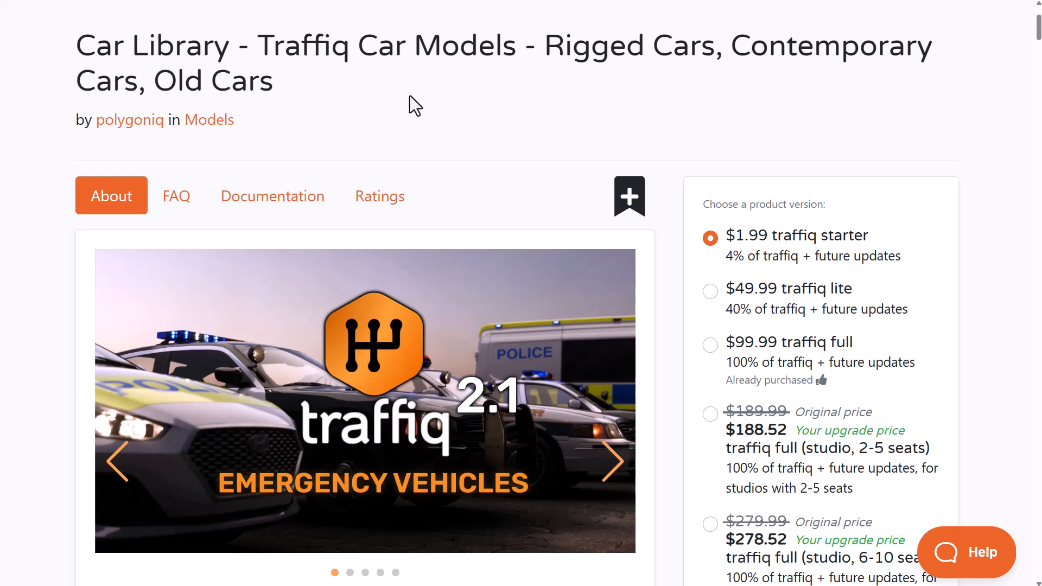
Scroll the Traffiq page through release notes, car renders and planned categories, then back up.
scroll("down", 3)
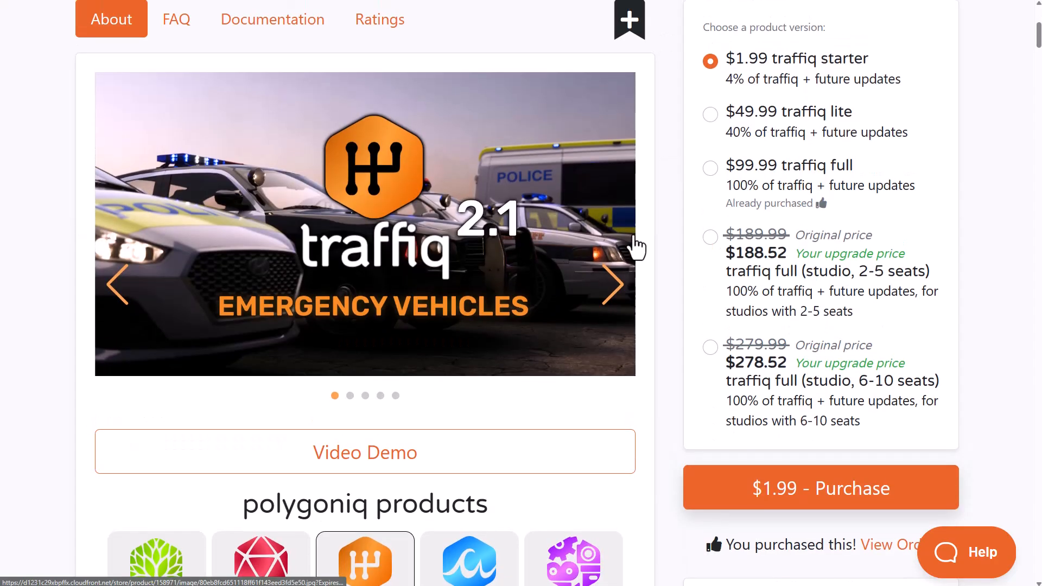
scroll("down", 3)
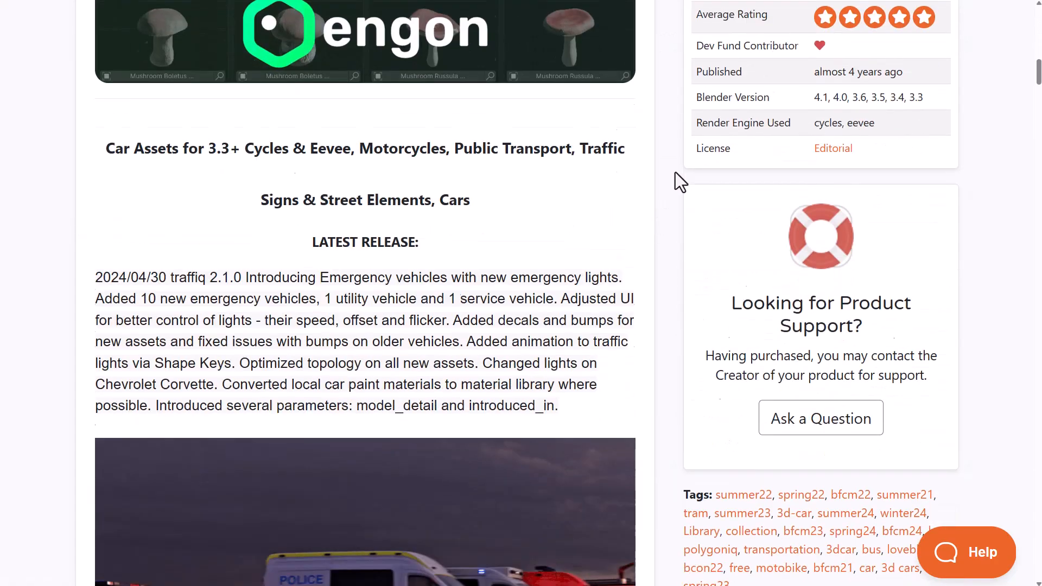
scroll("down", 3)
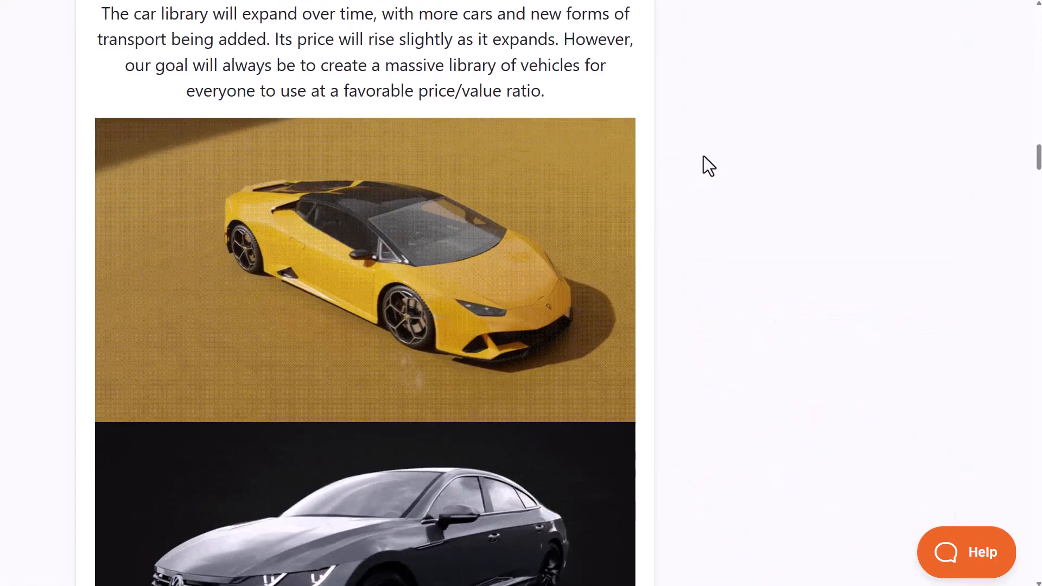
scroll("down", 3)
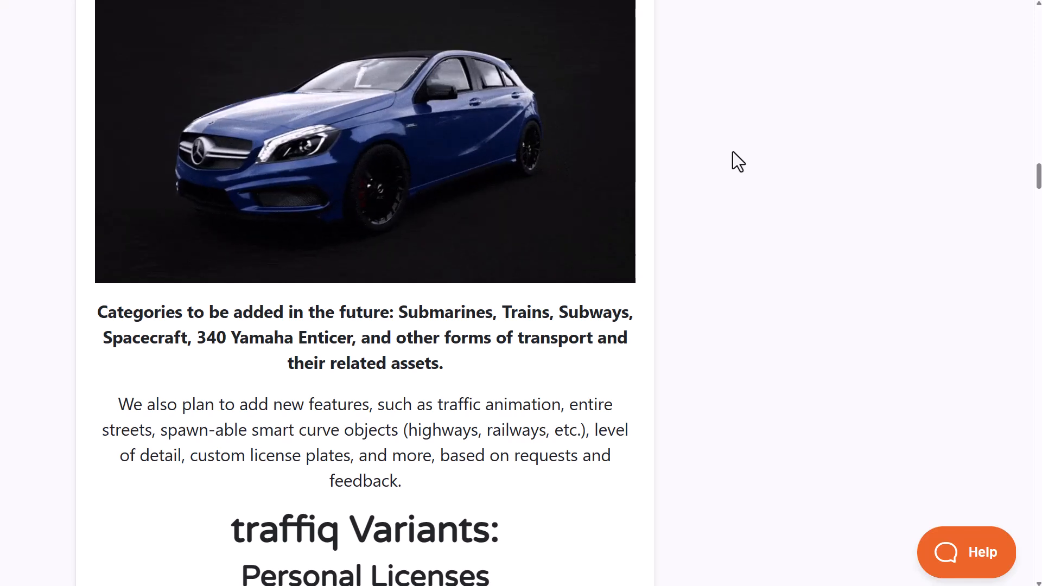
scroll("down", 3)
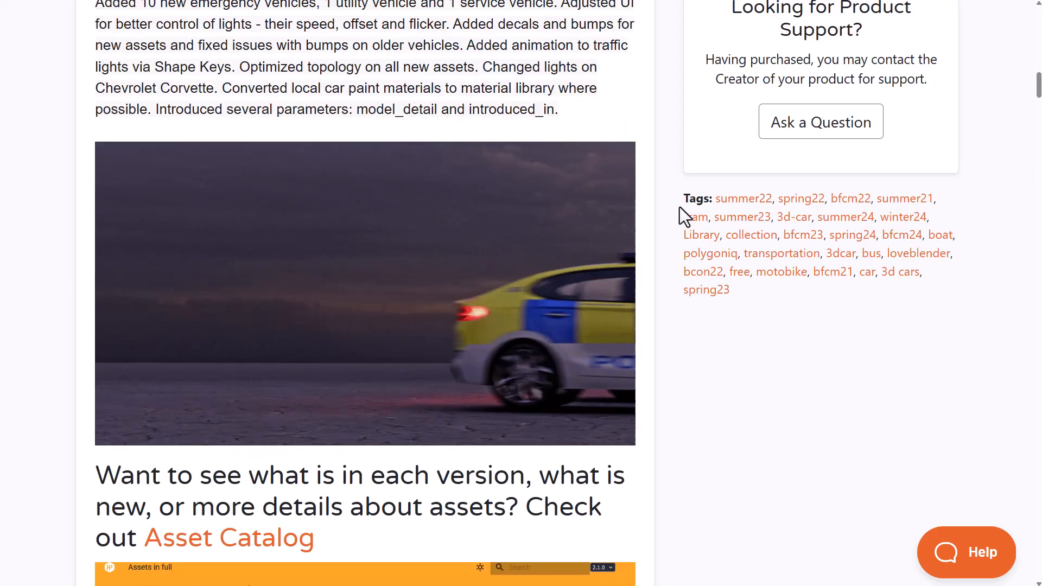
scroll("up", 3)
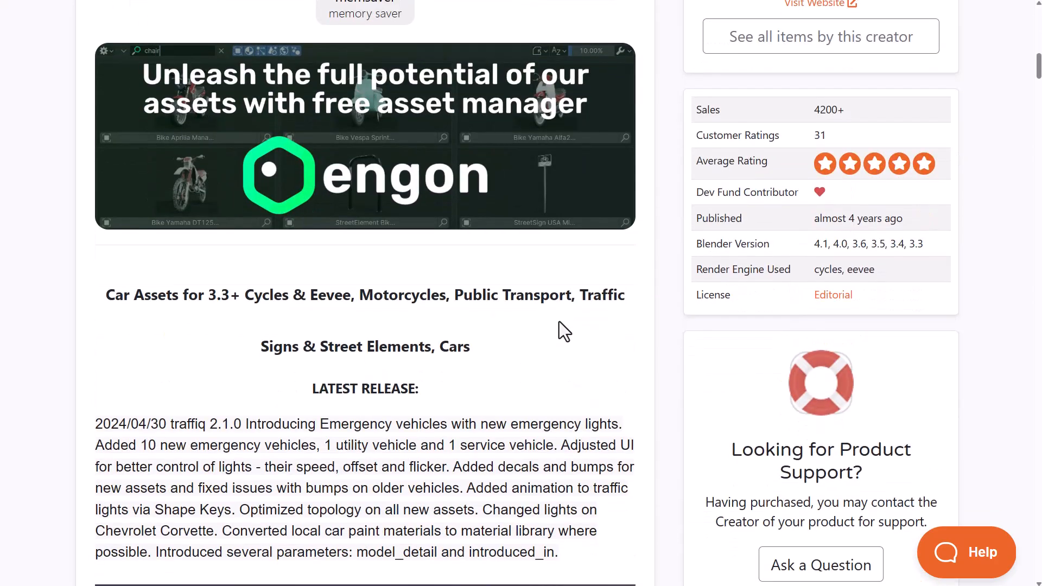
scroll("up", 3)
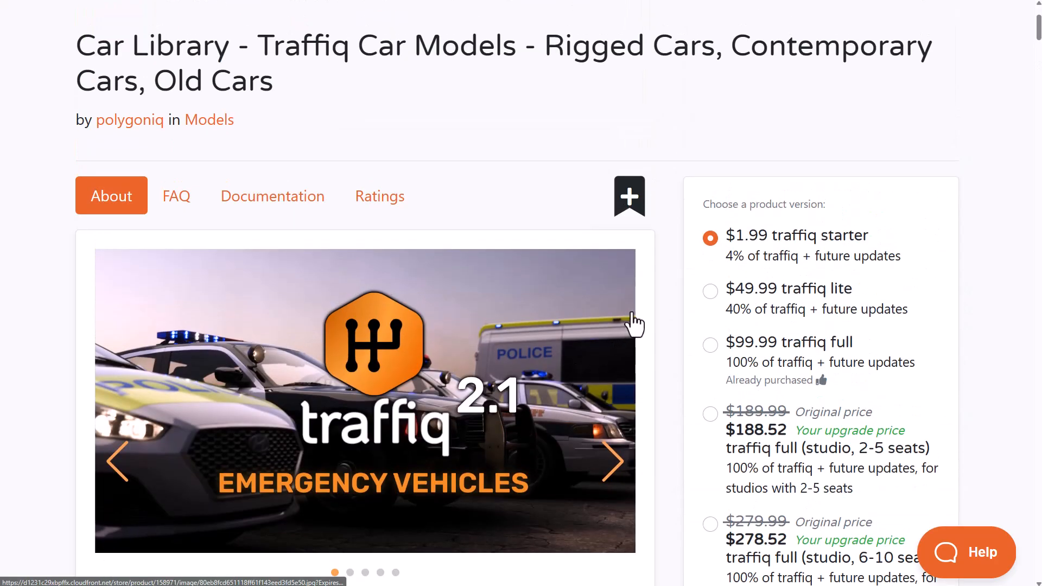
mouse_move(296, 146)
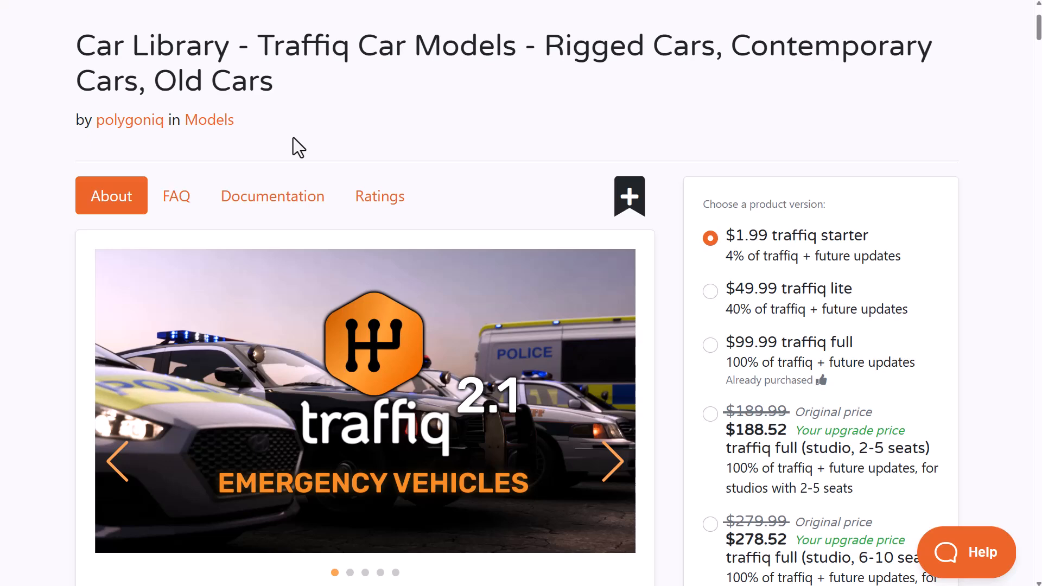
Scroll the botaniq page through Draw vines and animation features down to Scatter Assets.
scroll("down", 3)
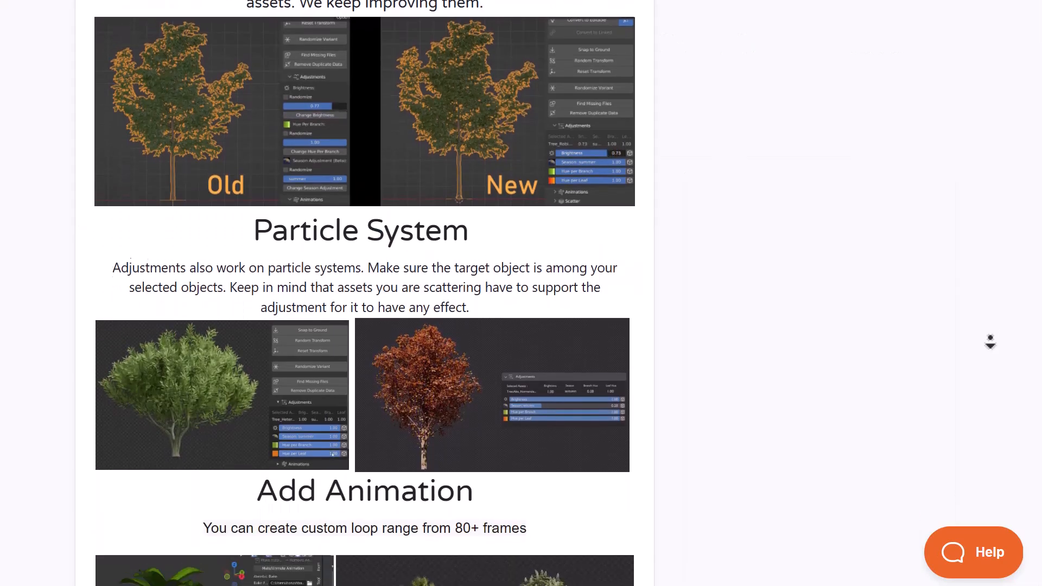
scroll("down", 3)
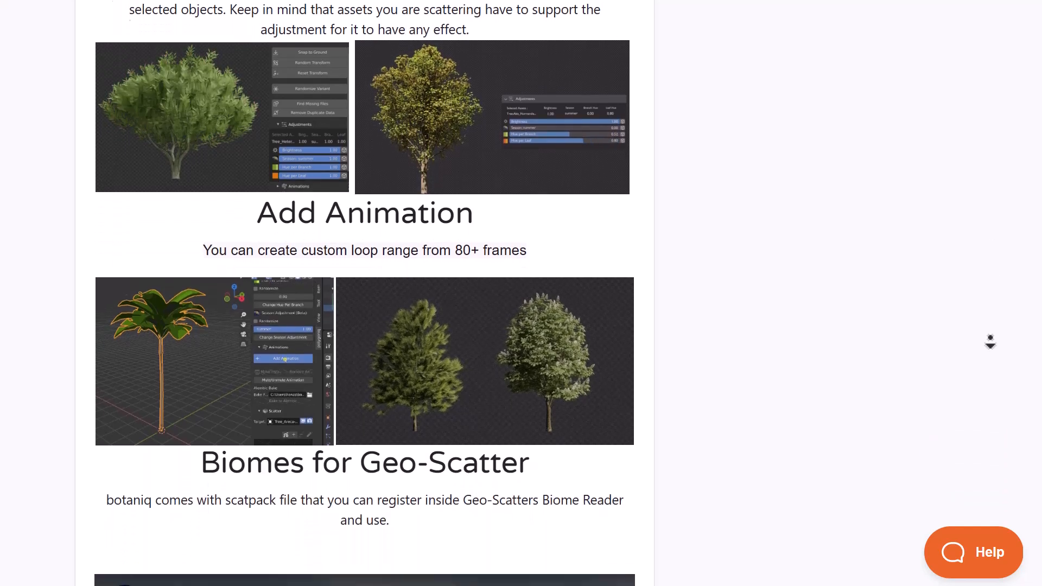
scroll("down", 3)
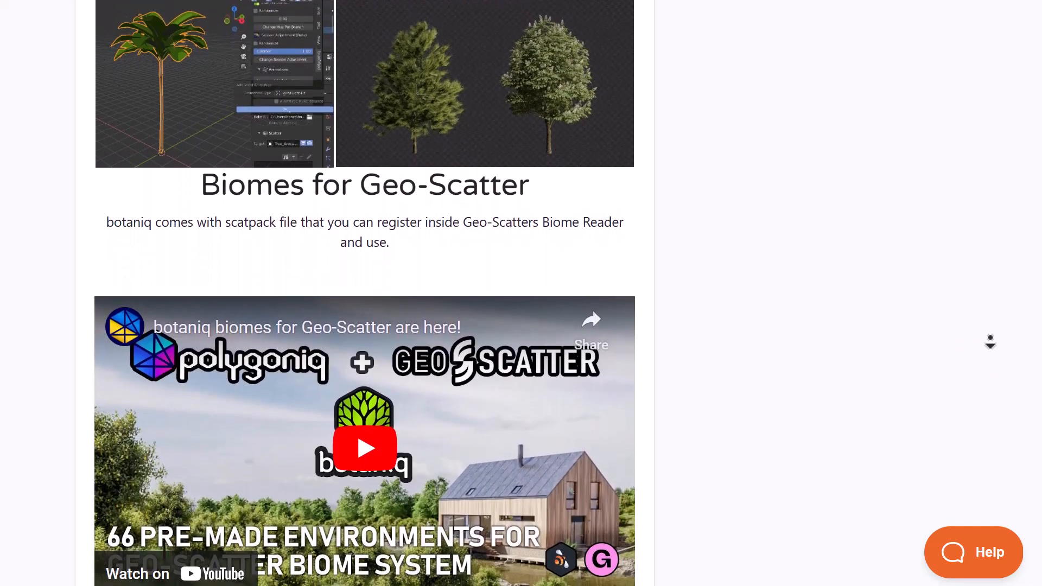
scroll("down", 3)
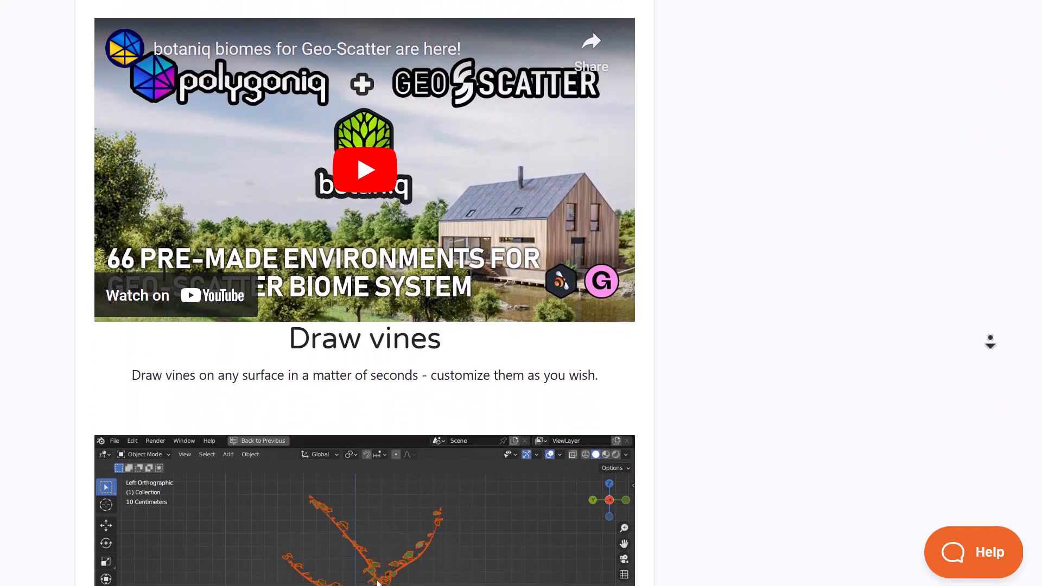
scroll("down", 3)
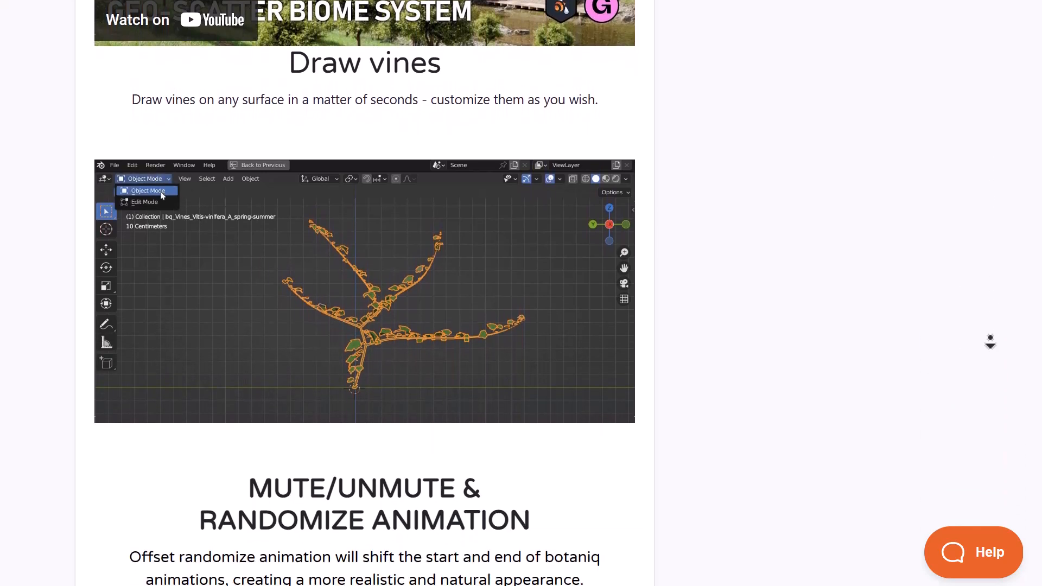
scroll("down", 3)
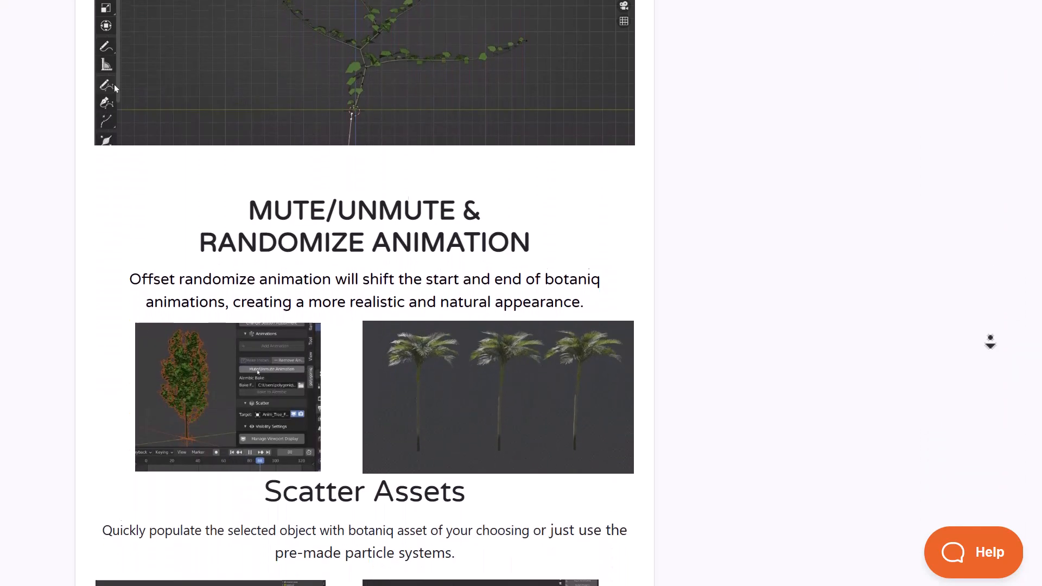
scroll("down", 3)
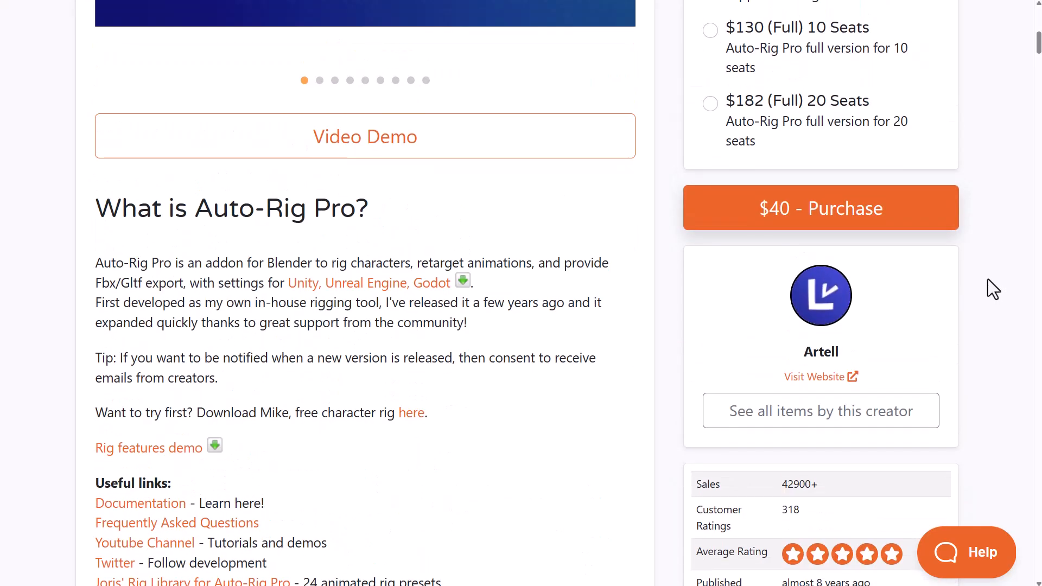
Scroll Auto-Rig Pro past the Smart, IK and Customizable UI sections to Remap.
scroll("down", 3)
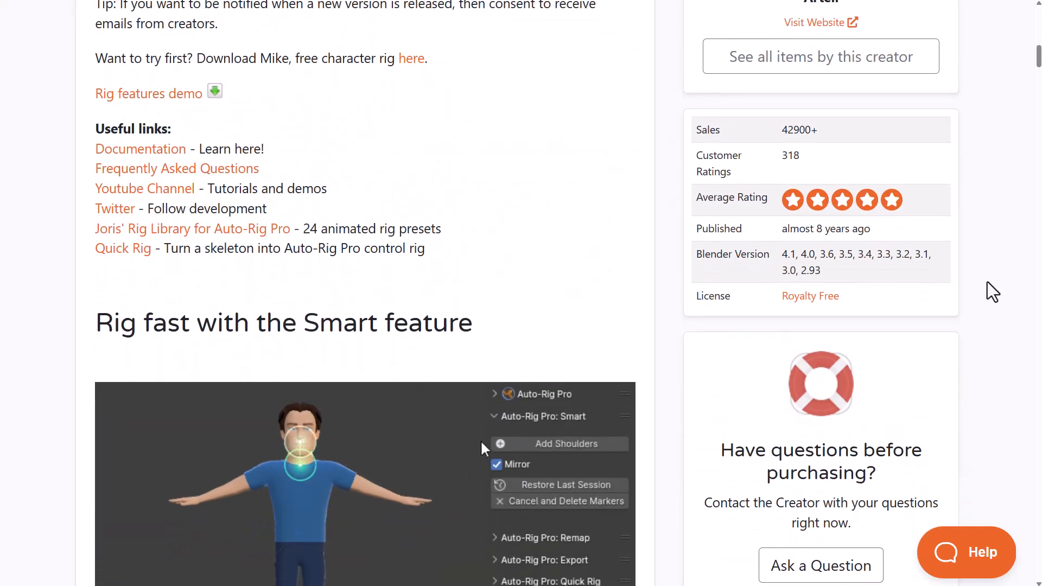
scroll("down", 3)
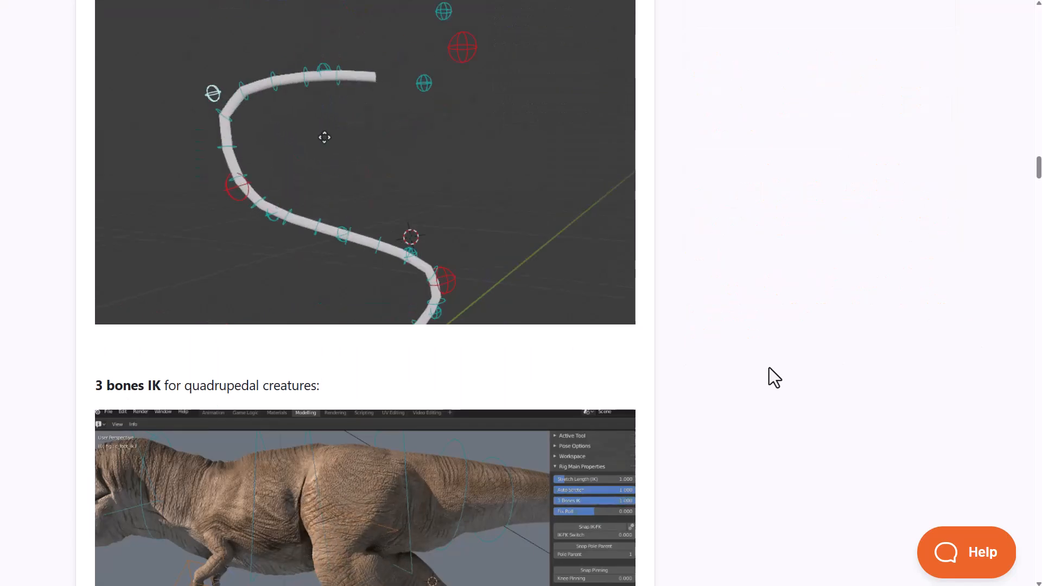
scroll("down", 3)
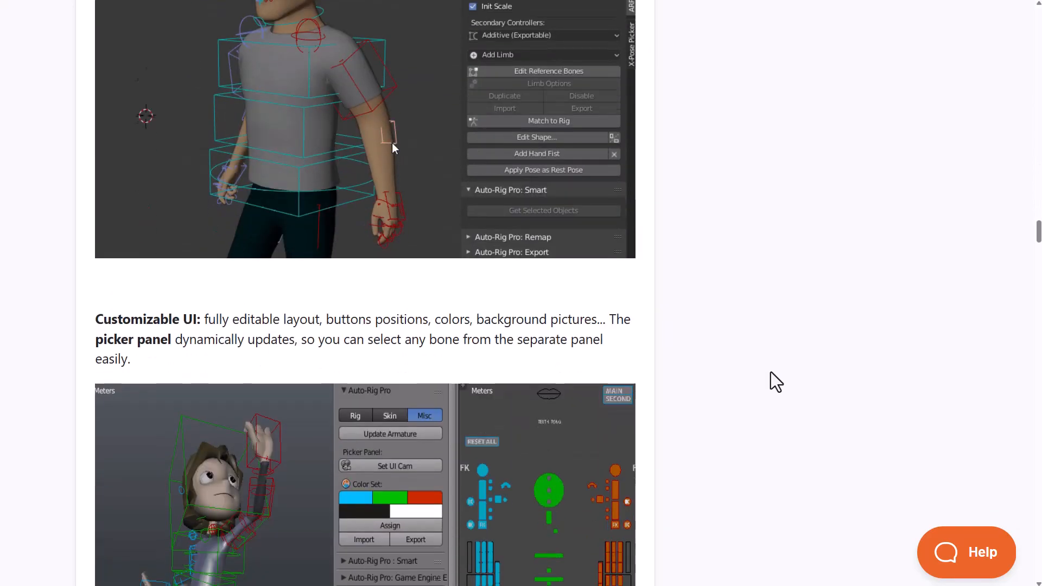
scroll("down", 3)
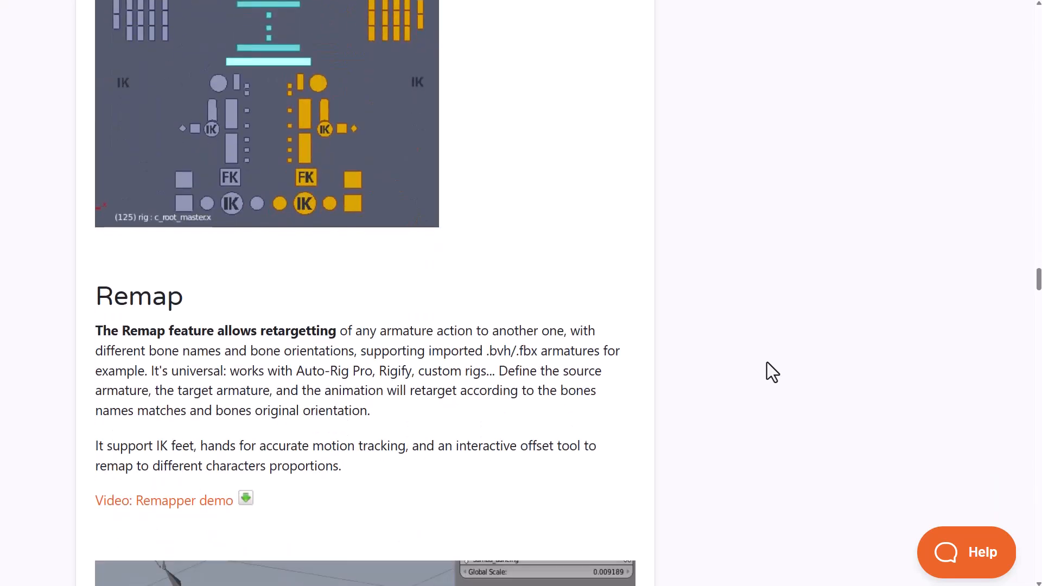
scroll("down", 3)
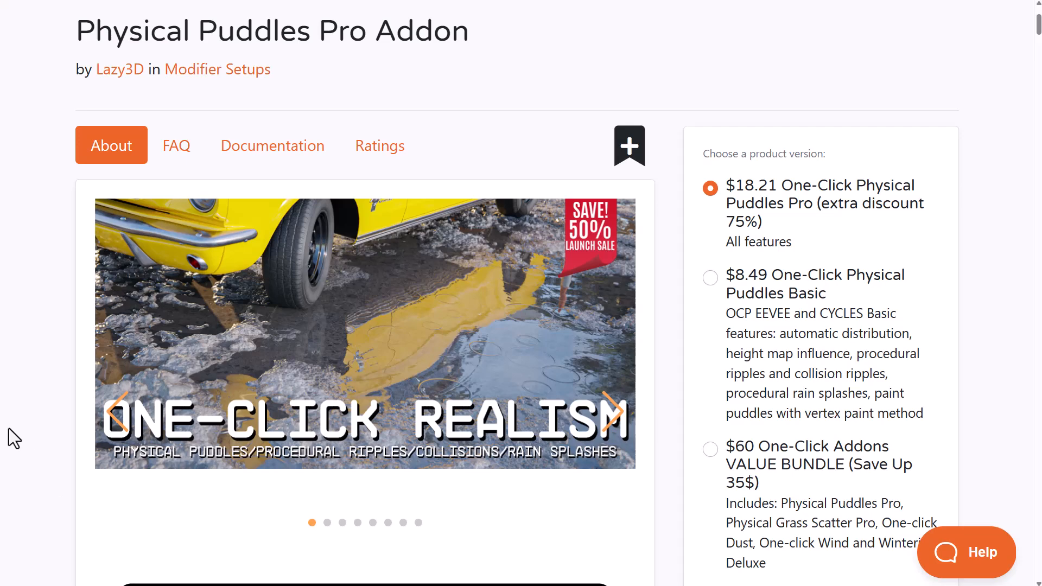
Scroll down the Physical Puddles Pro page, past Lazy3D's Fauna Sketcher birds section.
scroll("down", 3)
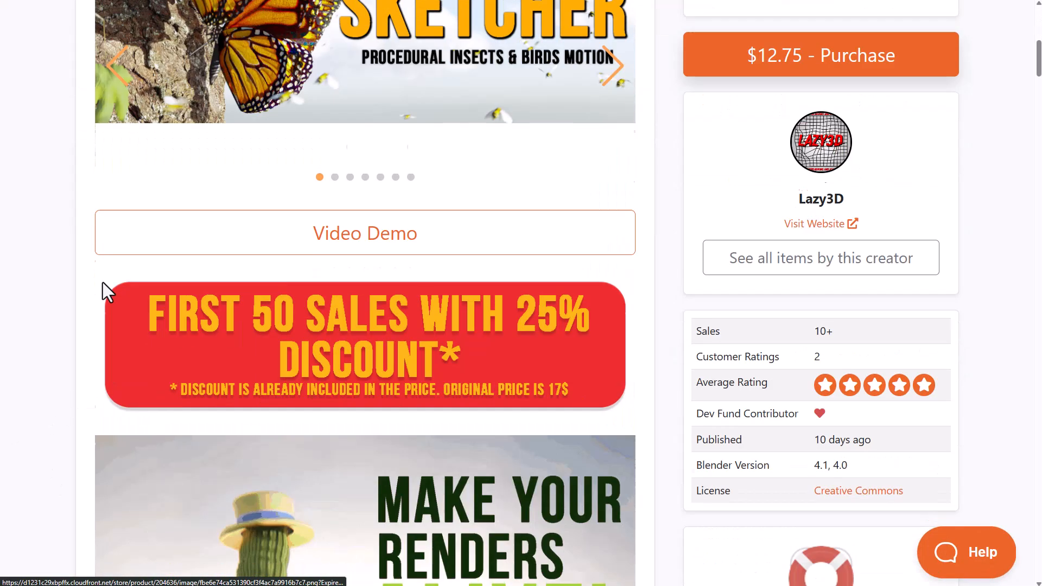
scroll("down", 3)
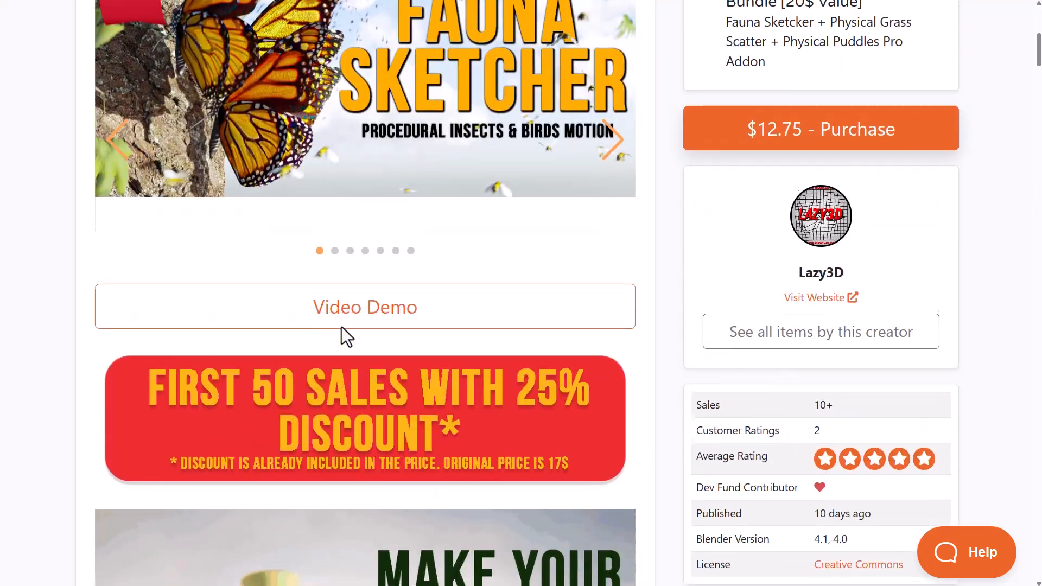
scroll("down", 3)
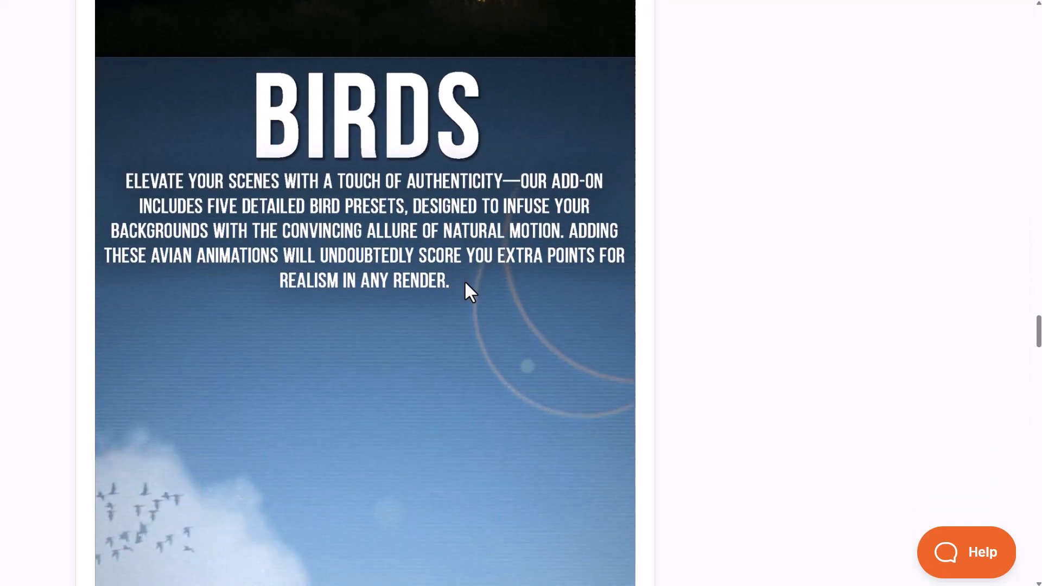
scroll("down", 3)
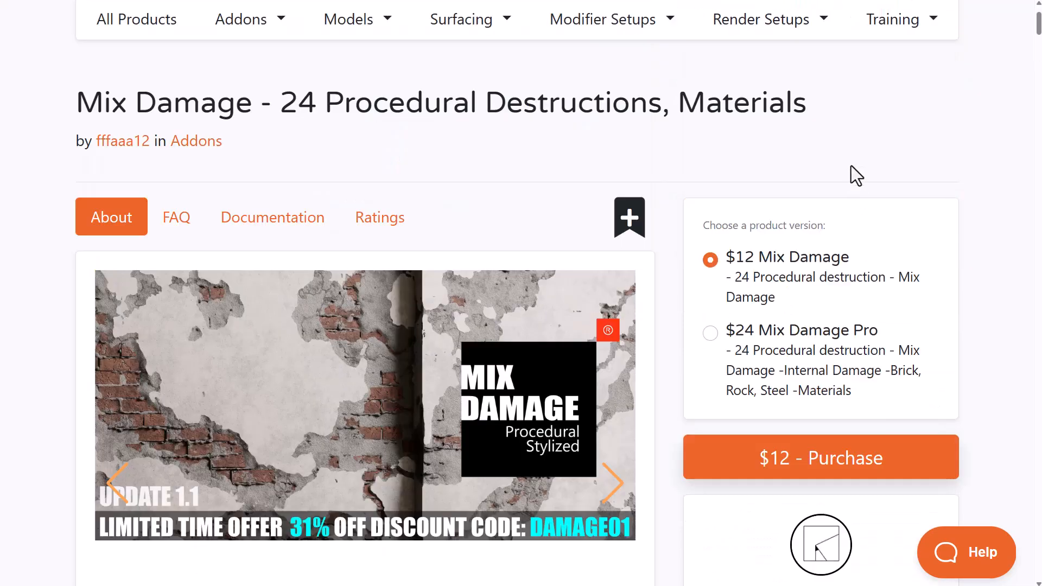
Scroll through Mix Damage, Node Organizer and Scene Optimization to the Color by Face Count section.
scroll("down", 3)
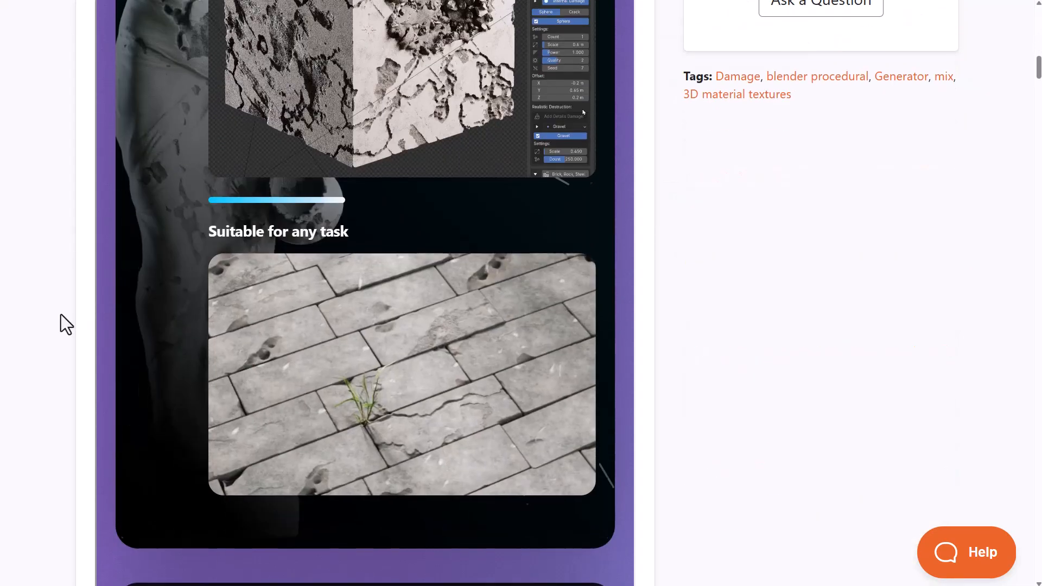
scroll("down", 3)
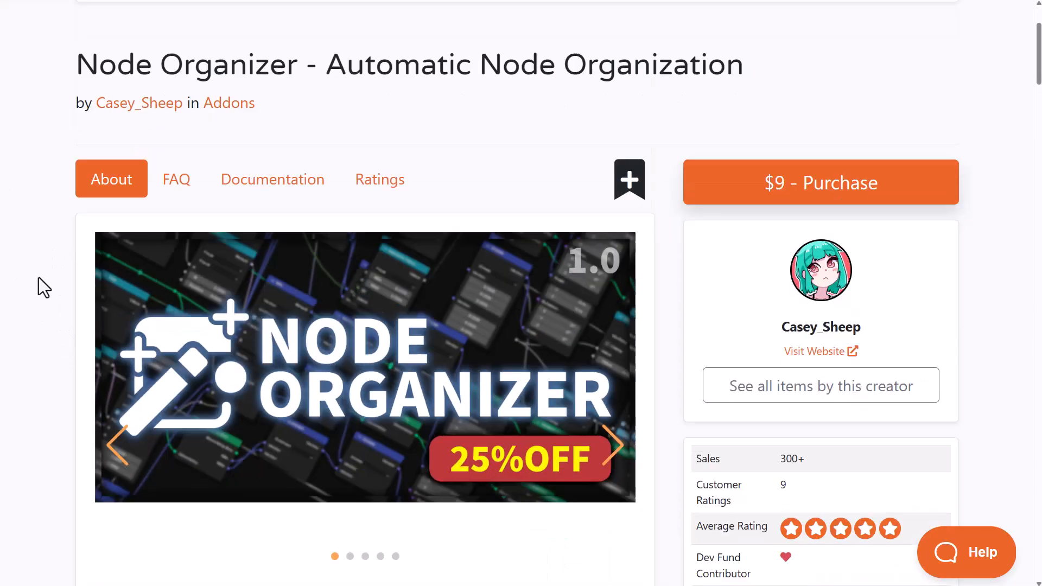
scroll("down", 3)
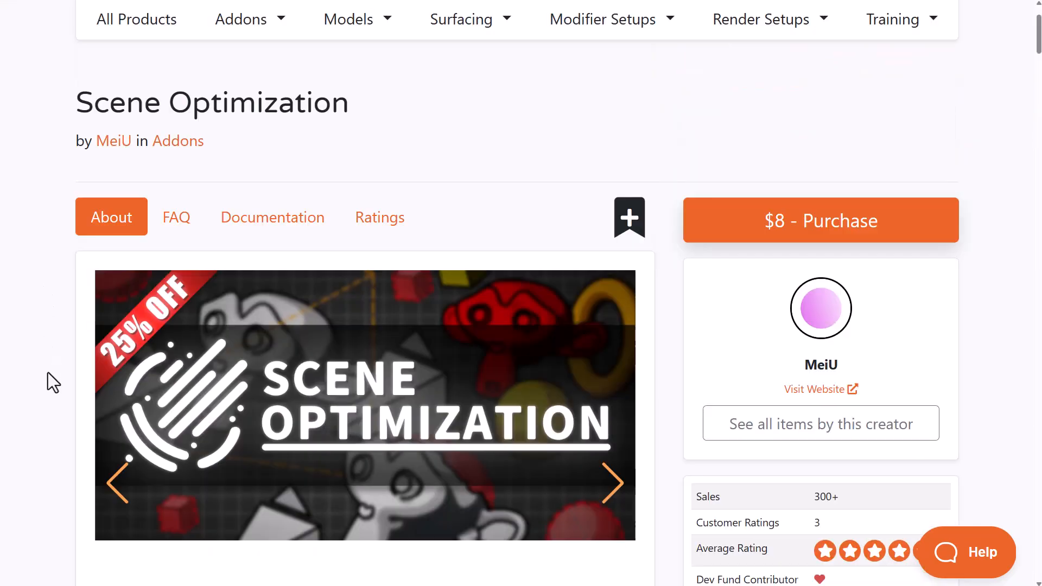
scroll("down", 3)
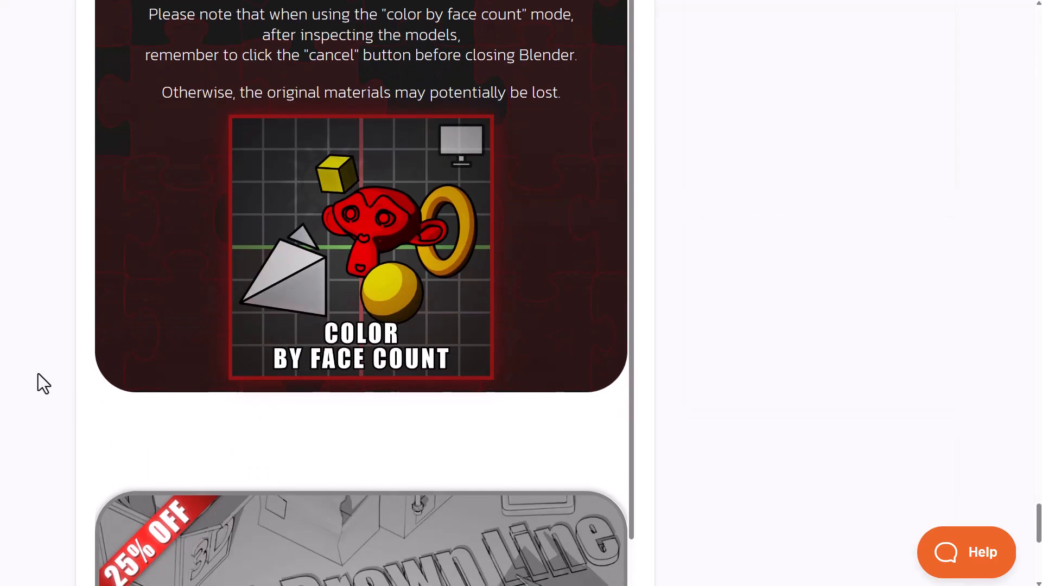
scroll("up", 3)
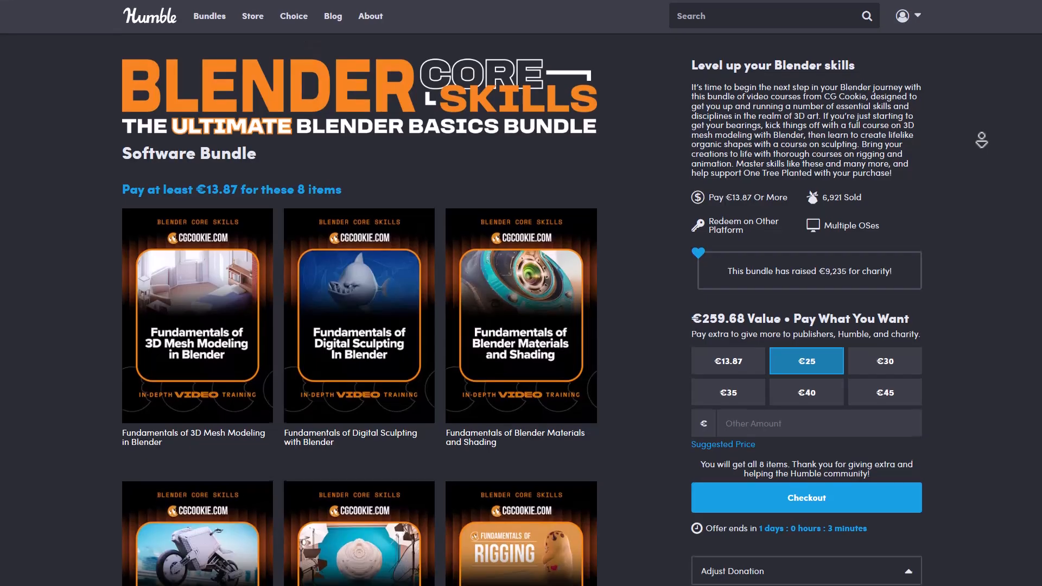
Scroll past the CG Cookie course tiles to the One Tree Planted charity information.
scroll("down", 3)
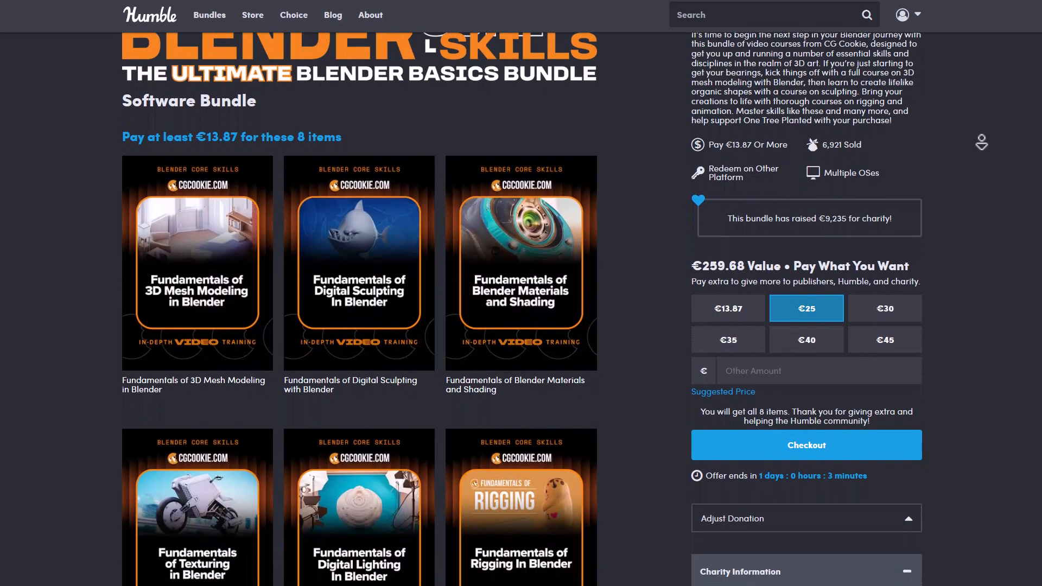
scroll("down", 3)
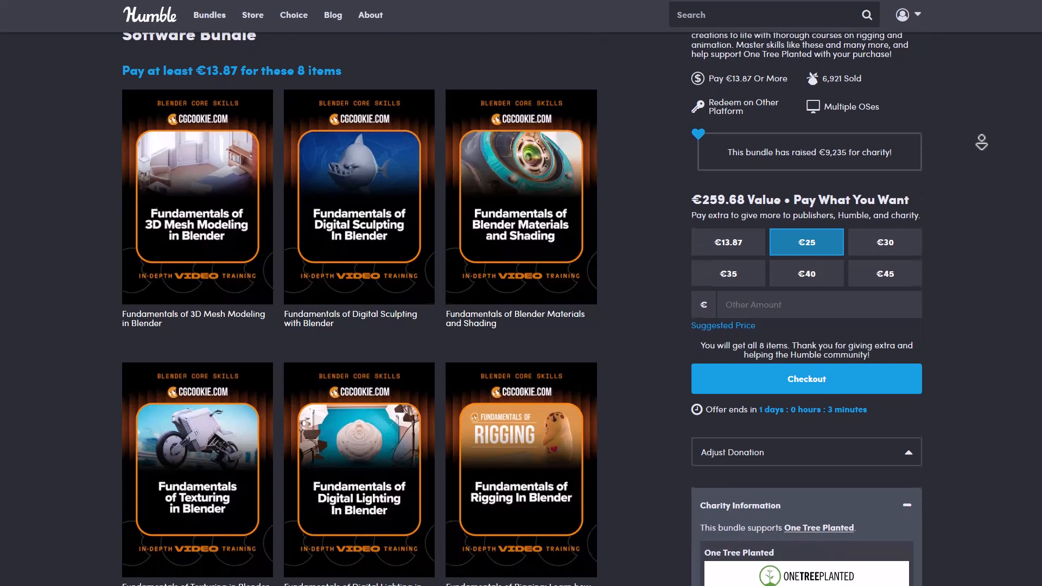
scroll("down", 3)
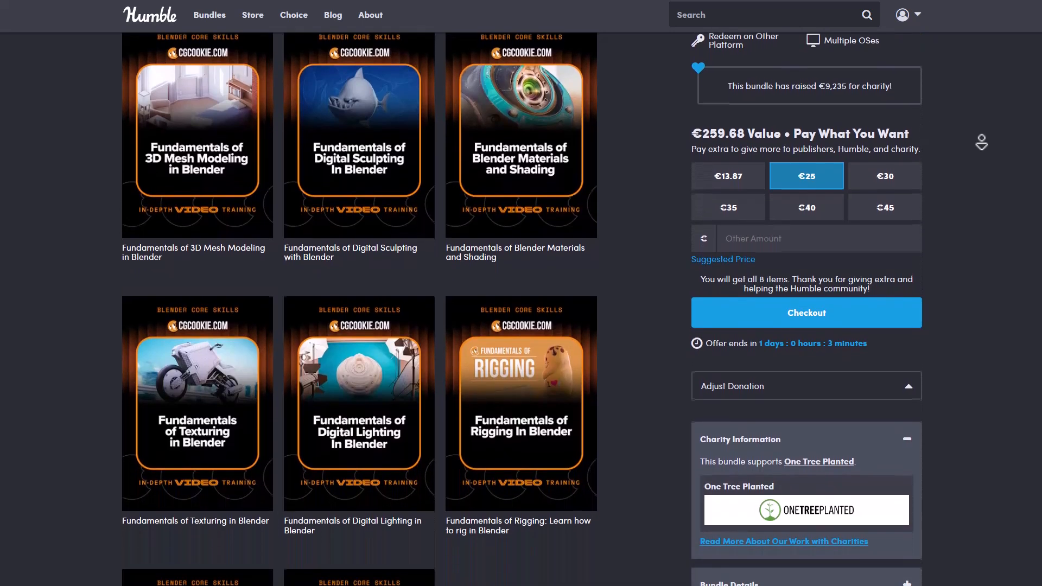